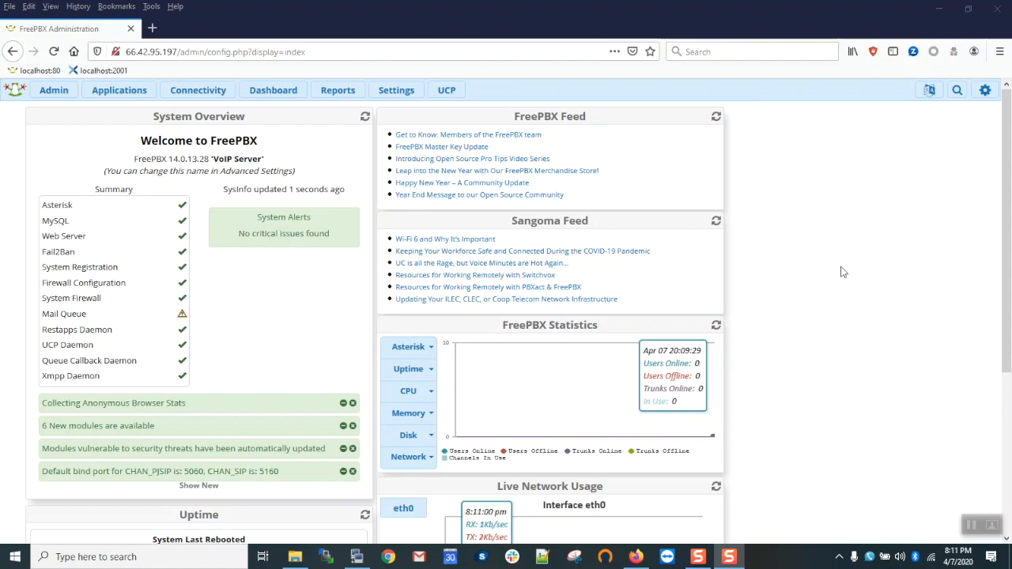
mouse_move(601, 263)
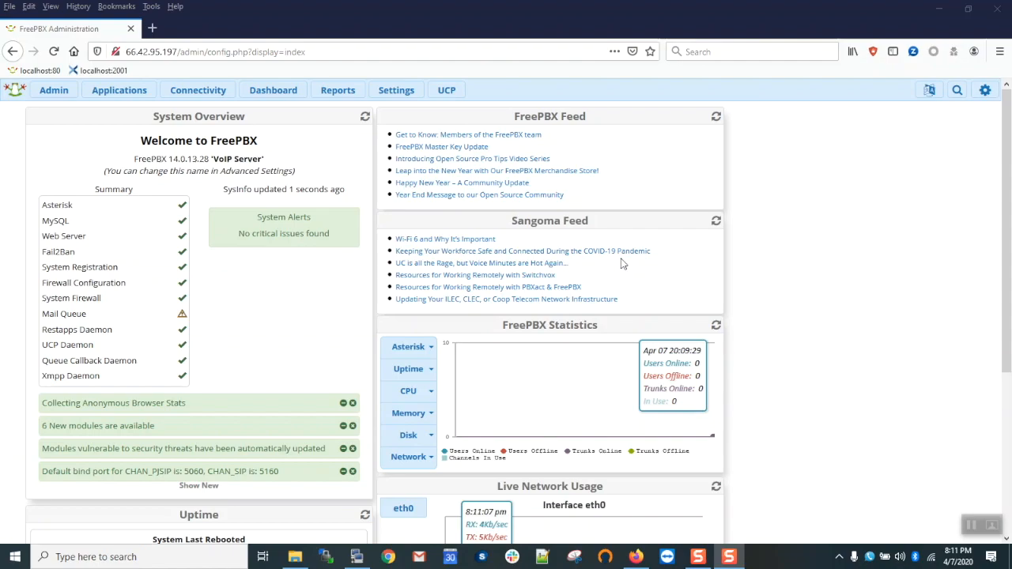
Go to the System Admin module from the Admin menu.
left_click(54, 89)
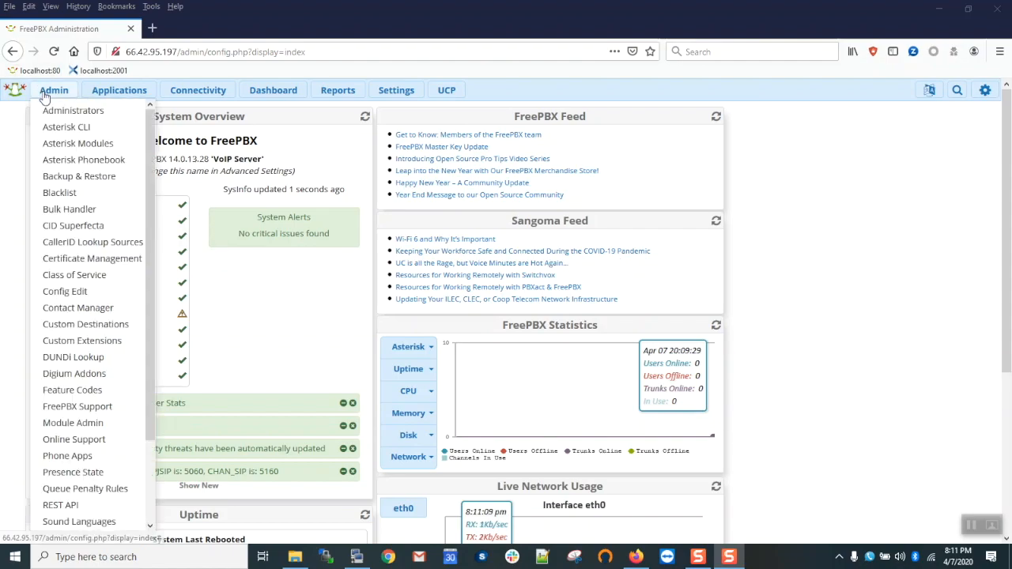
scroll("down", 3)
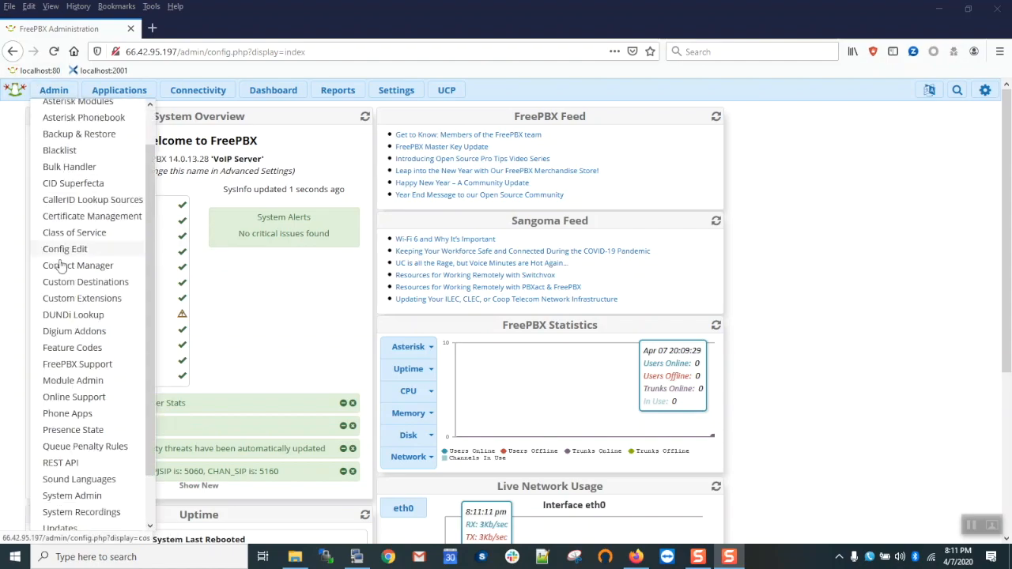
left_click(72, 495)
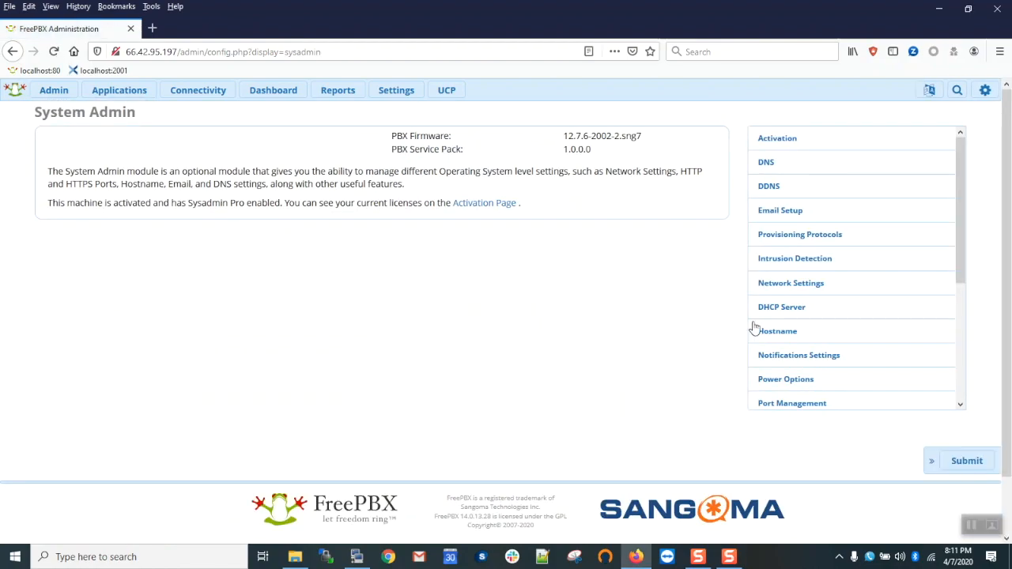
mouse_move(808, 308)
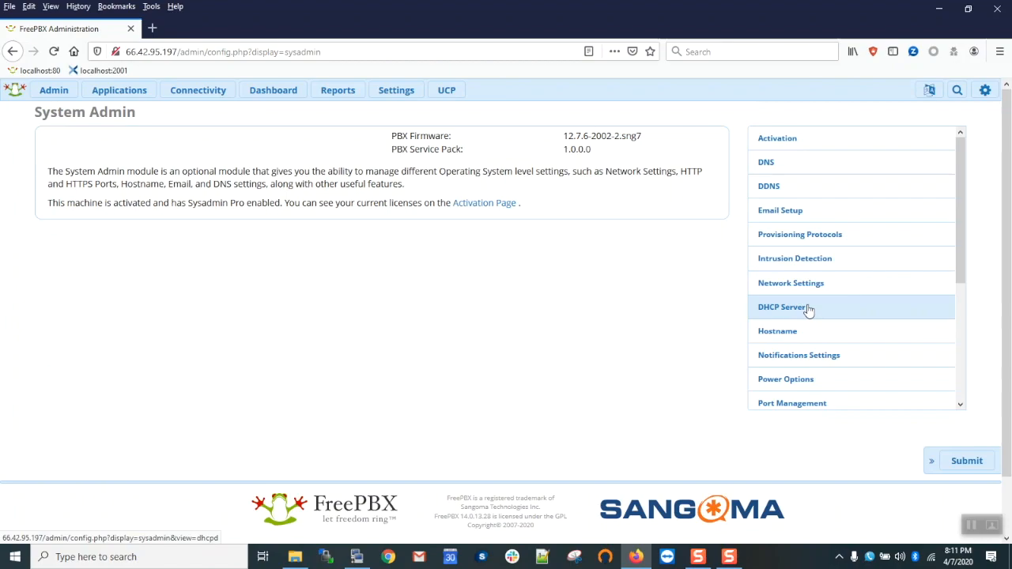
In Port Management set Admin to port 8080 and LetsEncrypt to port 80.
left_click(791, 403)
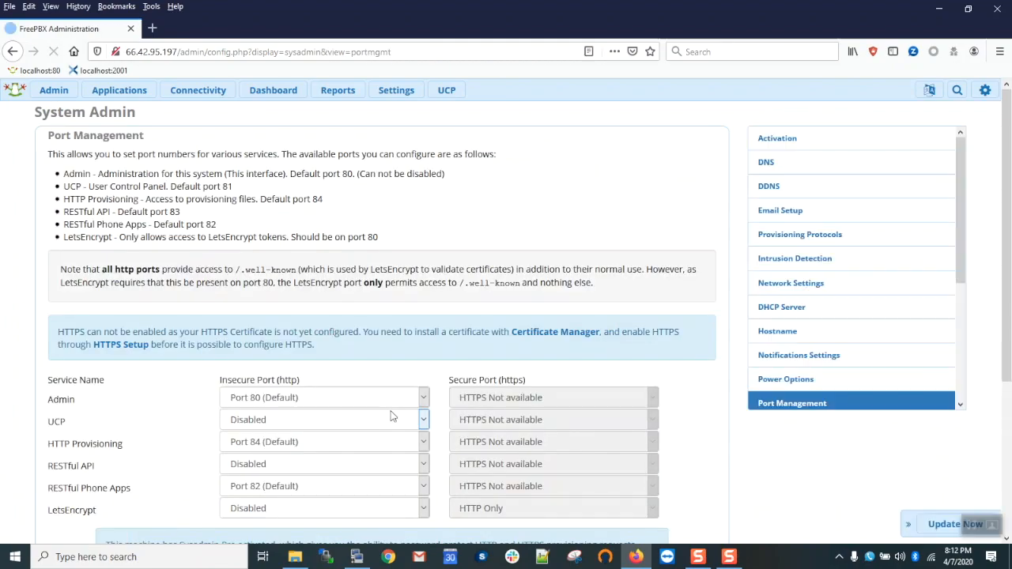
scroll("down", 3)
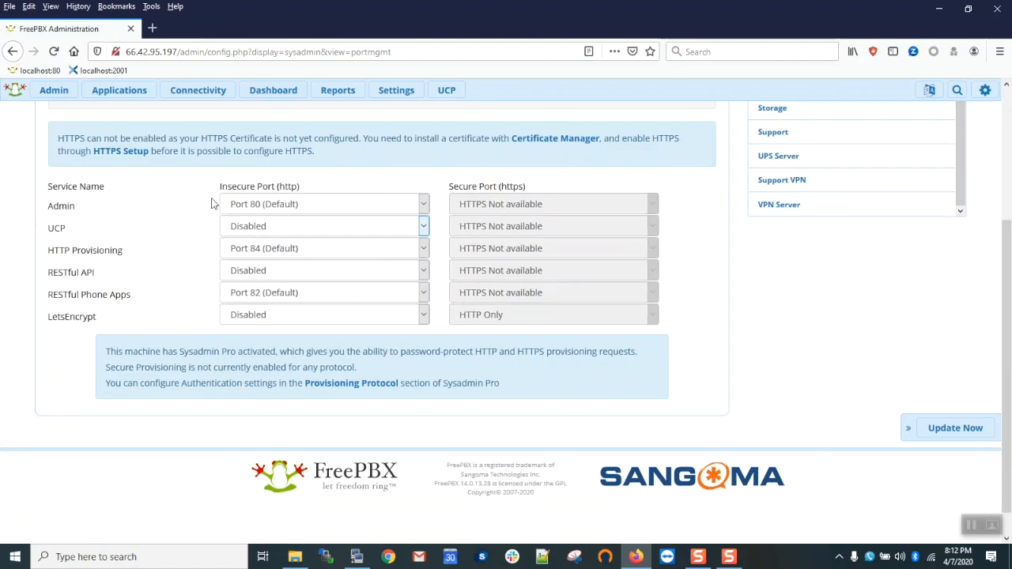
mouse_move(291, 208)
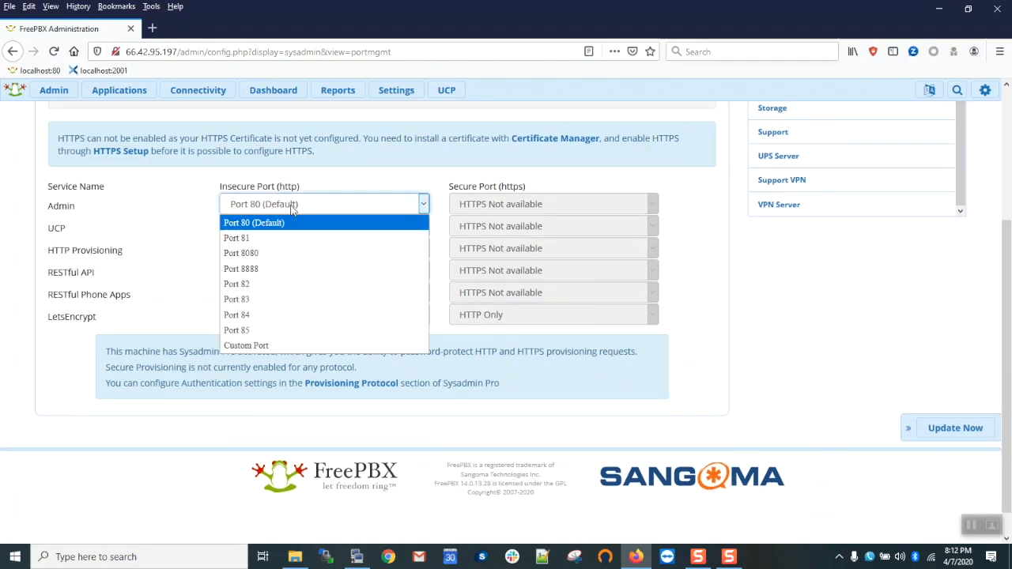
left_click(241, 253)
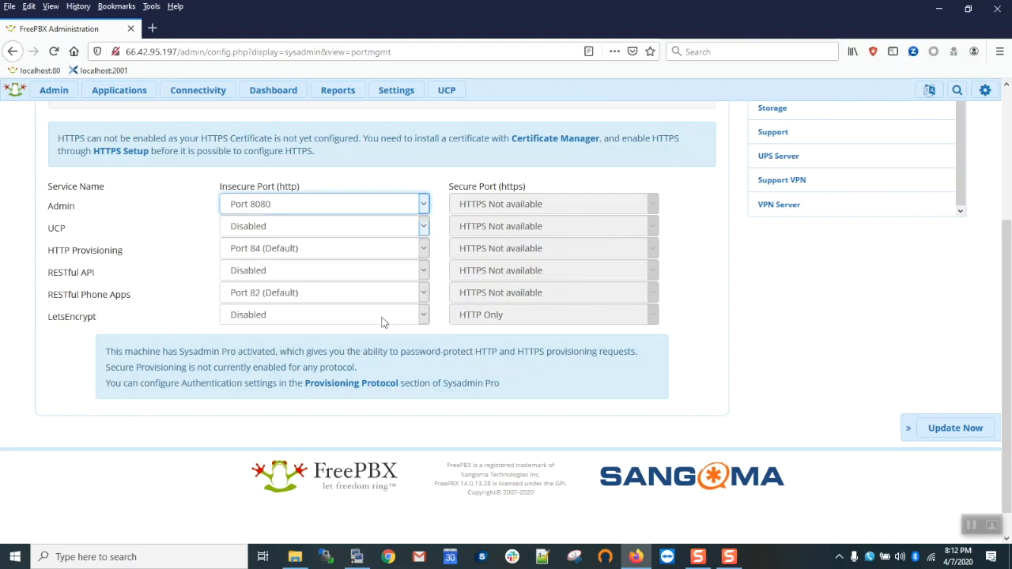
mouse_move(264, 229)
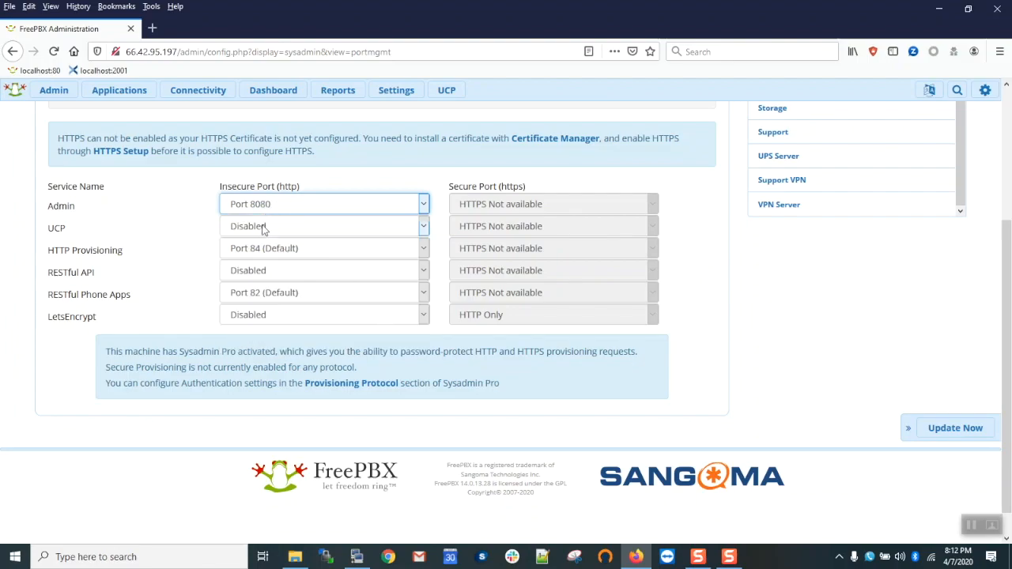
left_click(324, 314)
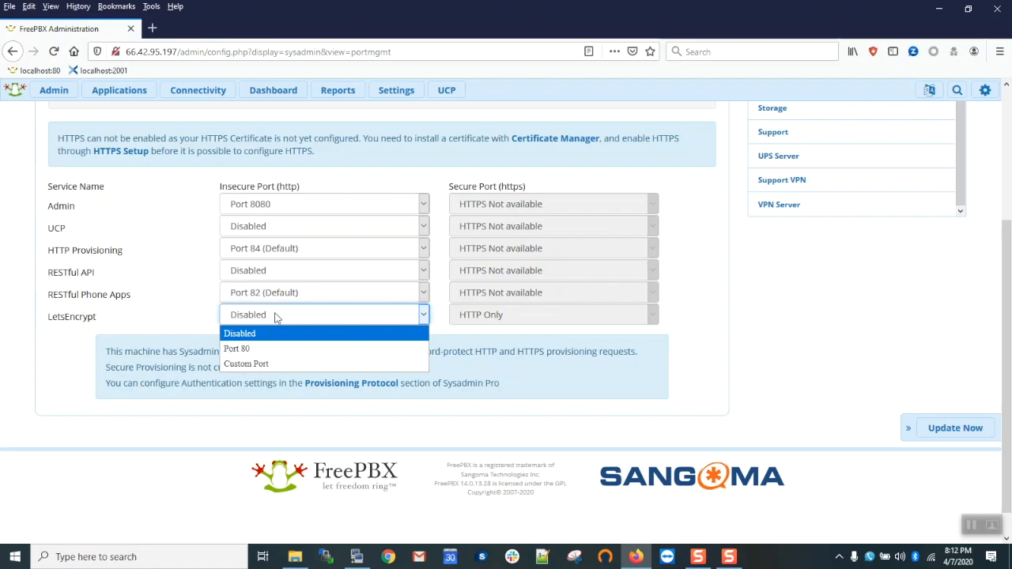
mouse_move(265, 349)
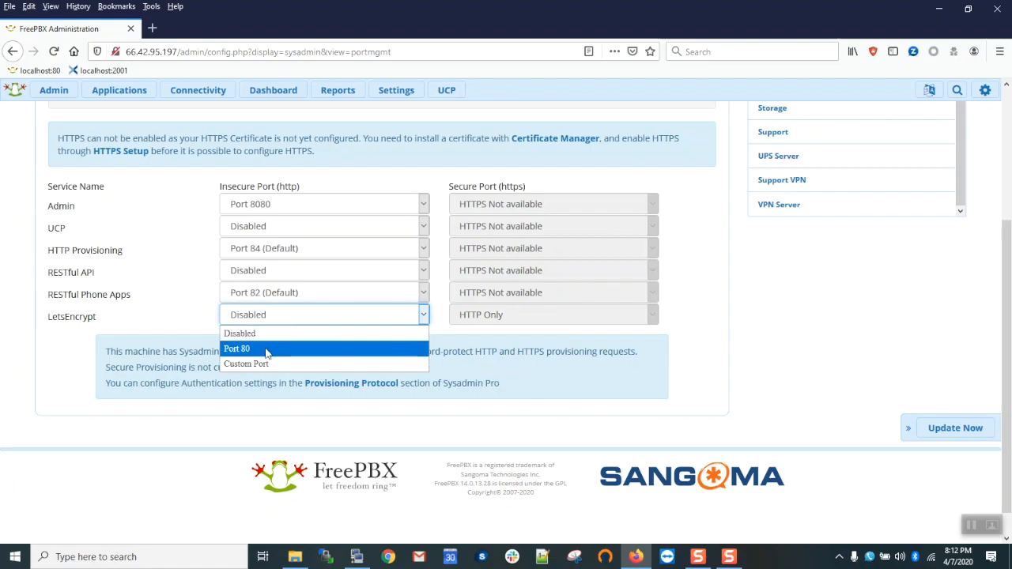
left_click(236, 347)
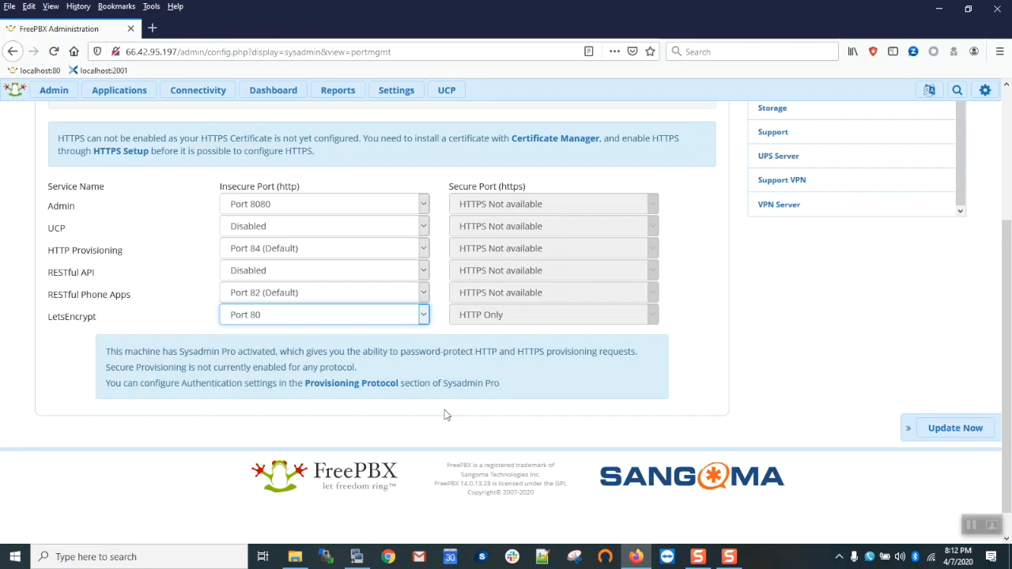
mouse_move(955, 427)
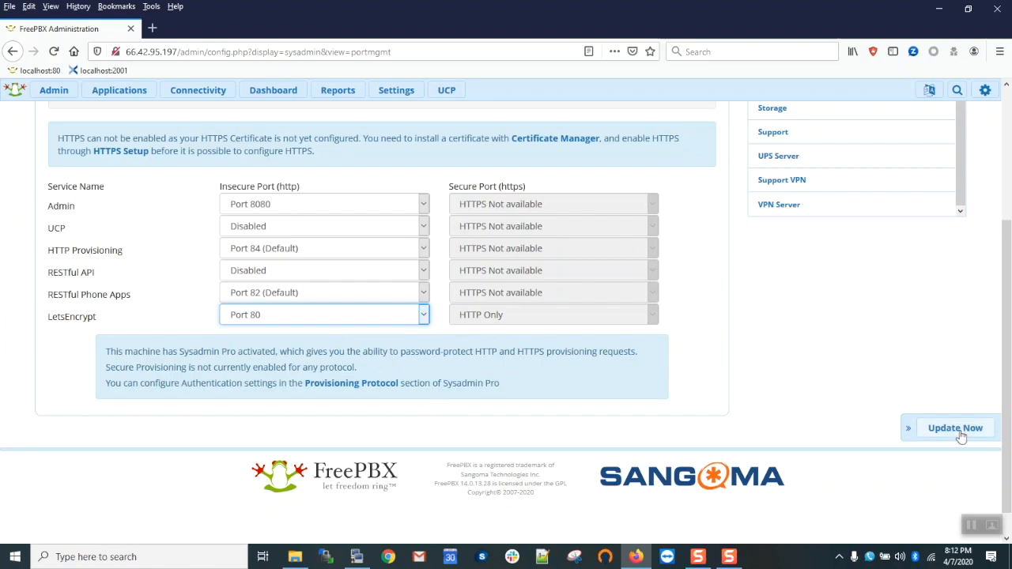
mouse_move(875, 341)
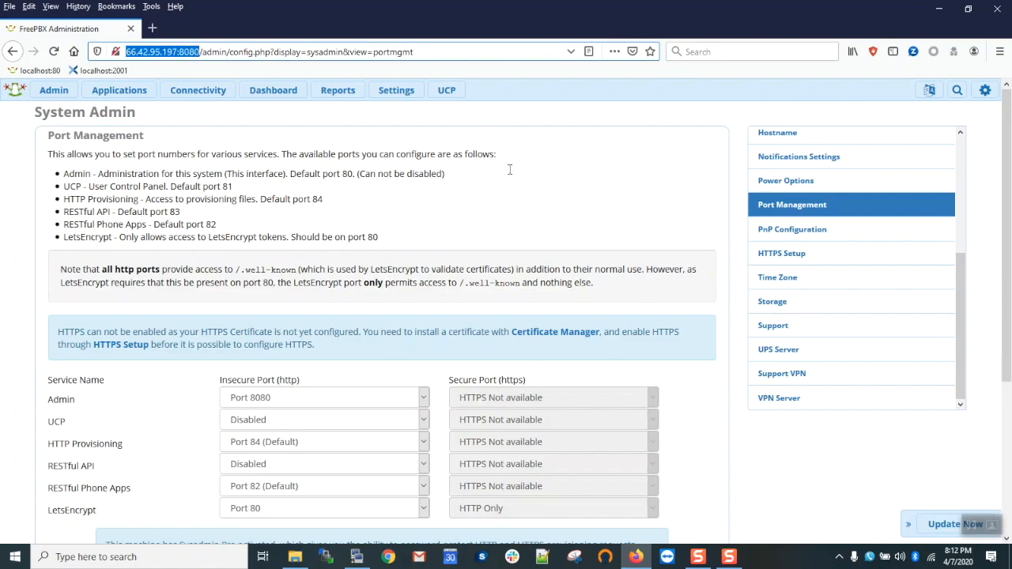
mouse_move(633, 235)
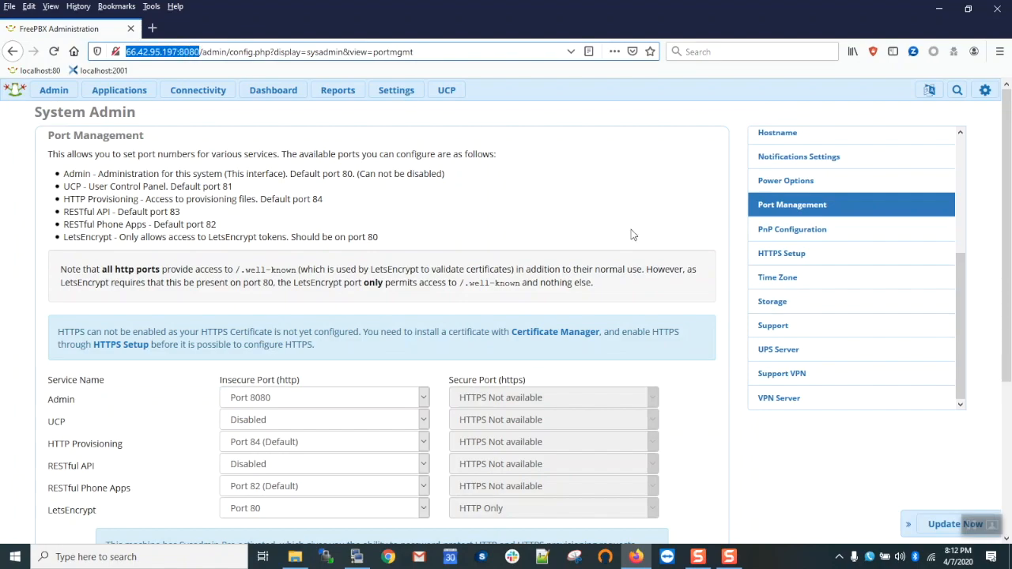
mouse_move(270, 115)
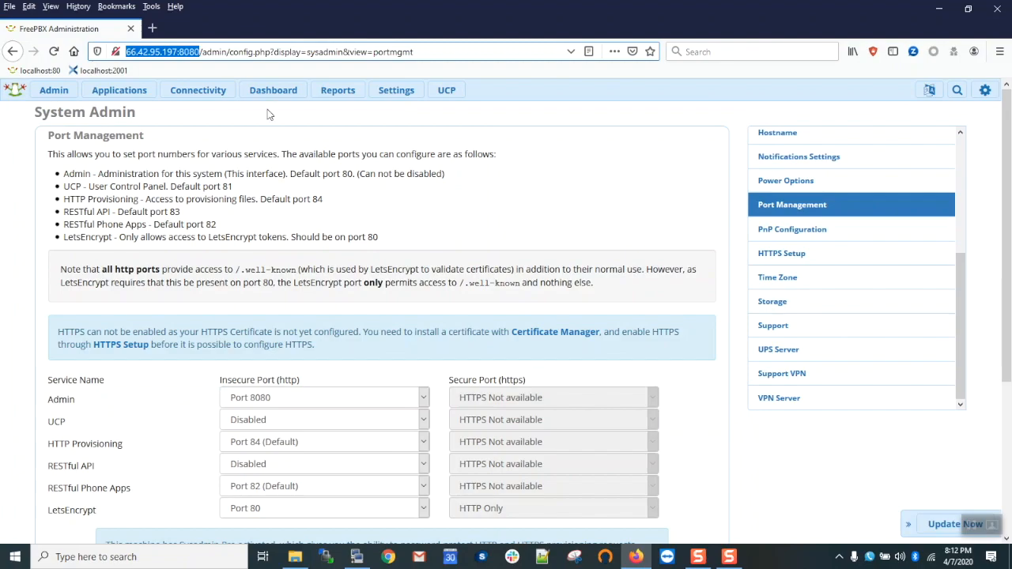
Go to the Firewall's Services settings under Connectivity.
left_click(198, 90)
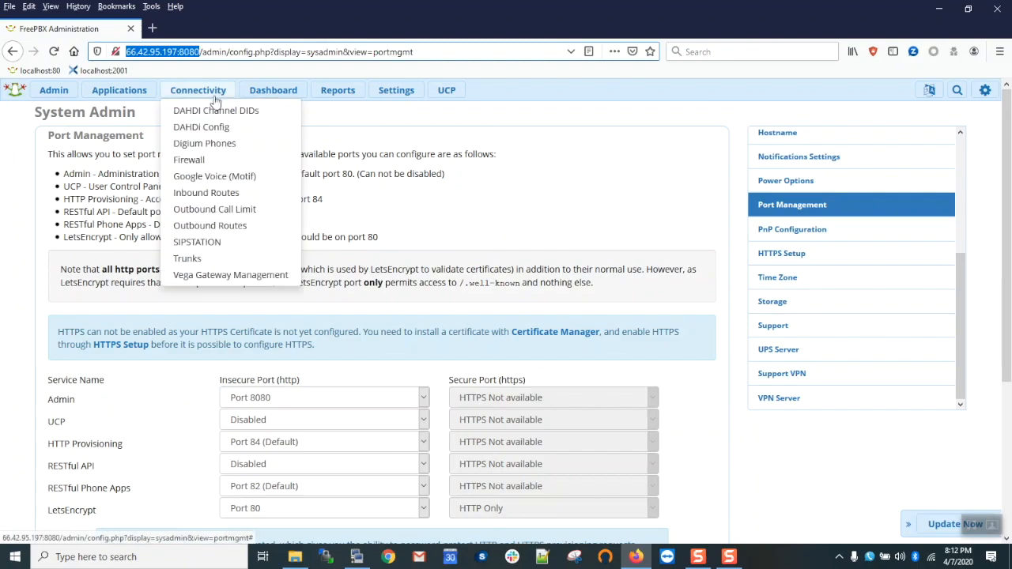
mouse_move(189, 159)
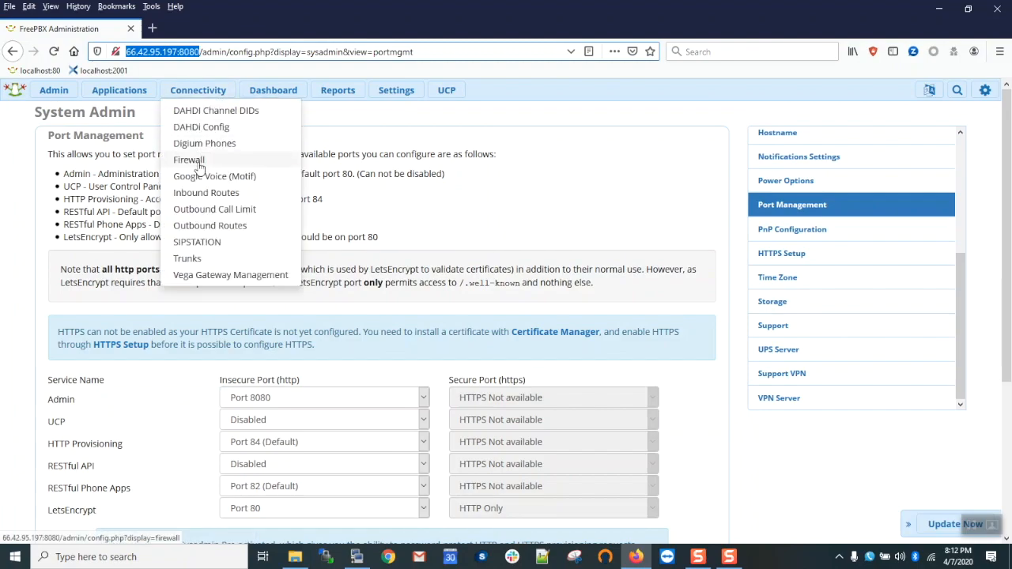
left_click(189, 159)
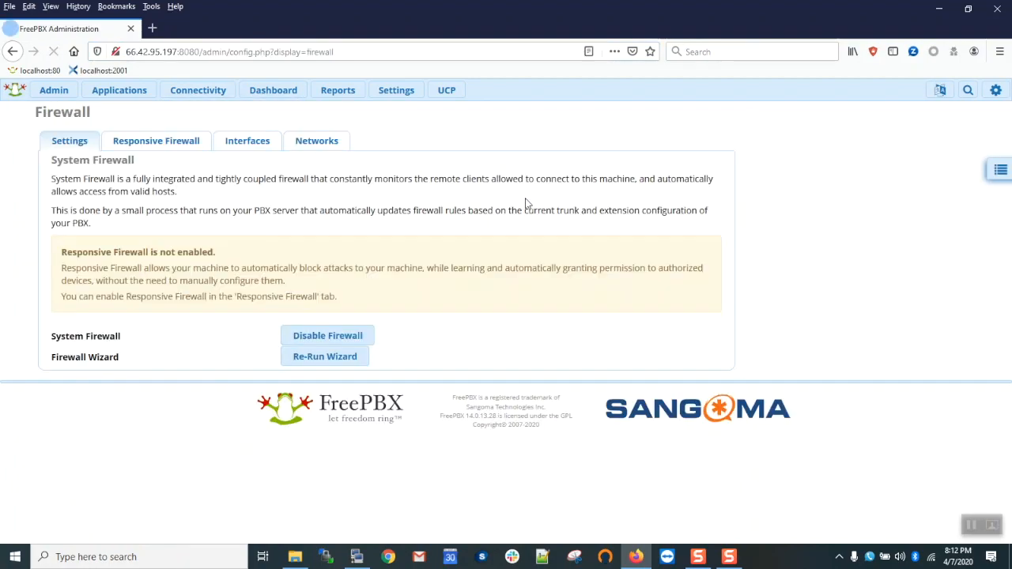
mouse_move(1004, 174)
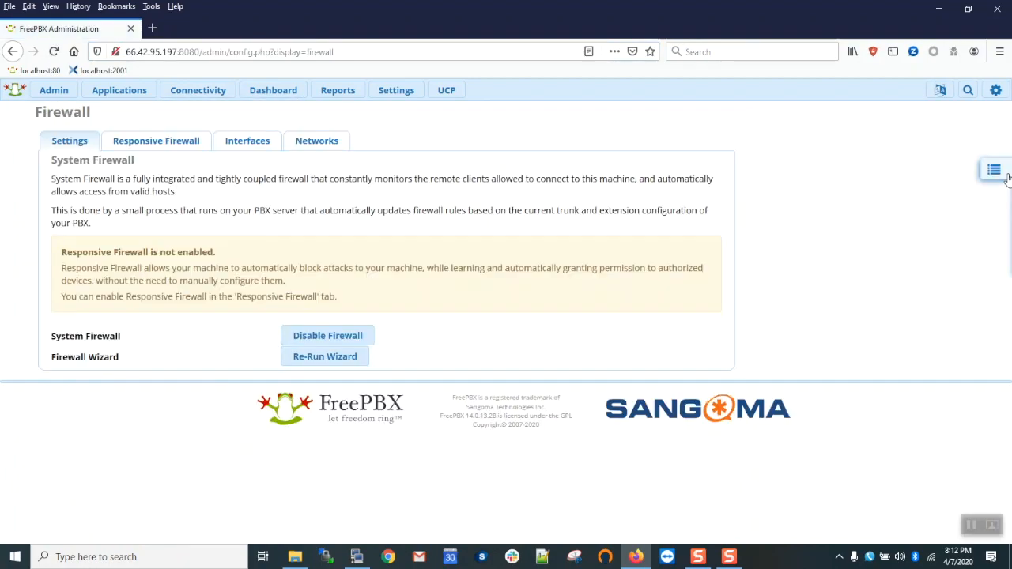
left_click(993, 169)
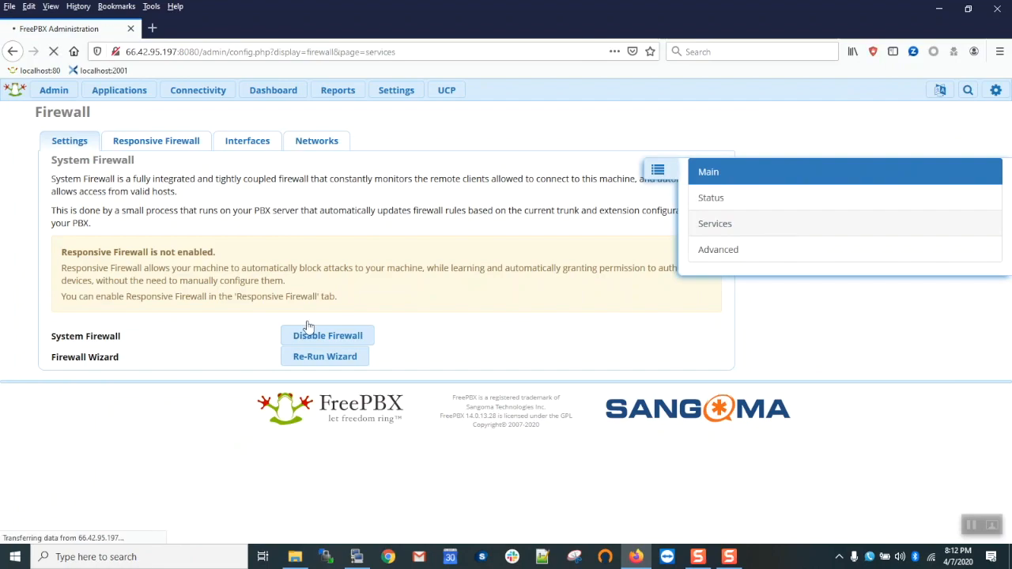
left_click(714, 222)
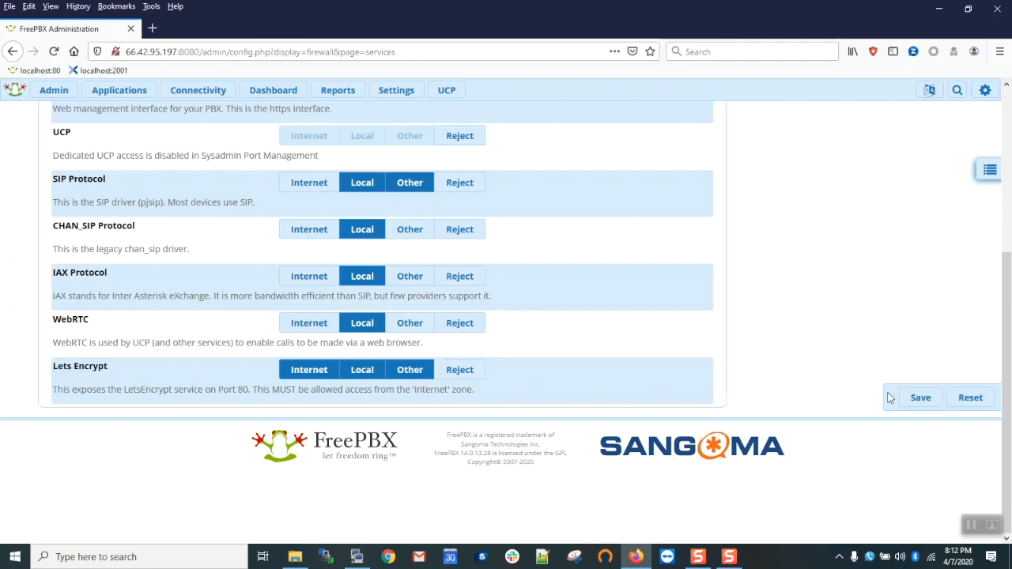
Locate the Lets Encrypt service and keep it open to the Internet zone.
scroll("up", 3)
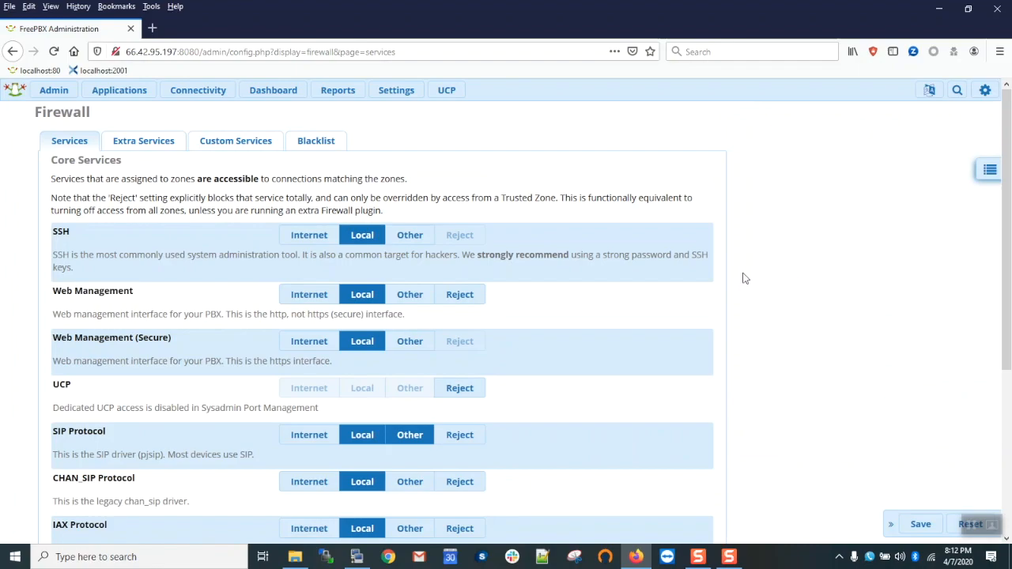
scroll("down", 3)
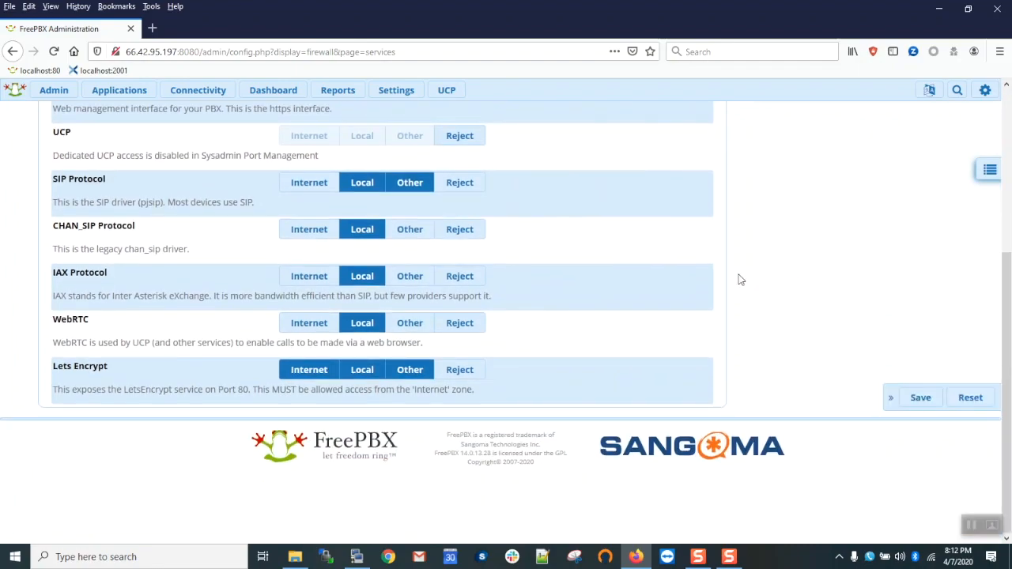
mouse_move(589, 360)
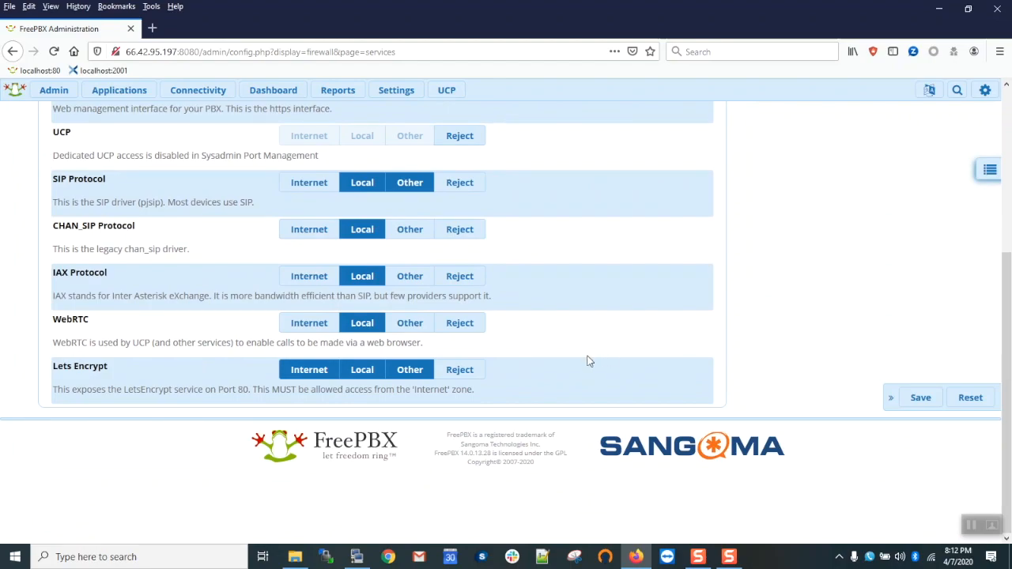
mouse_move(101, 382)
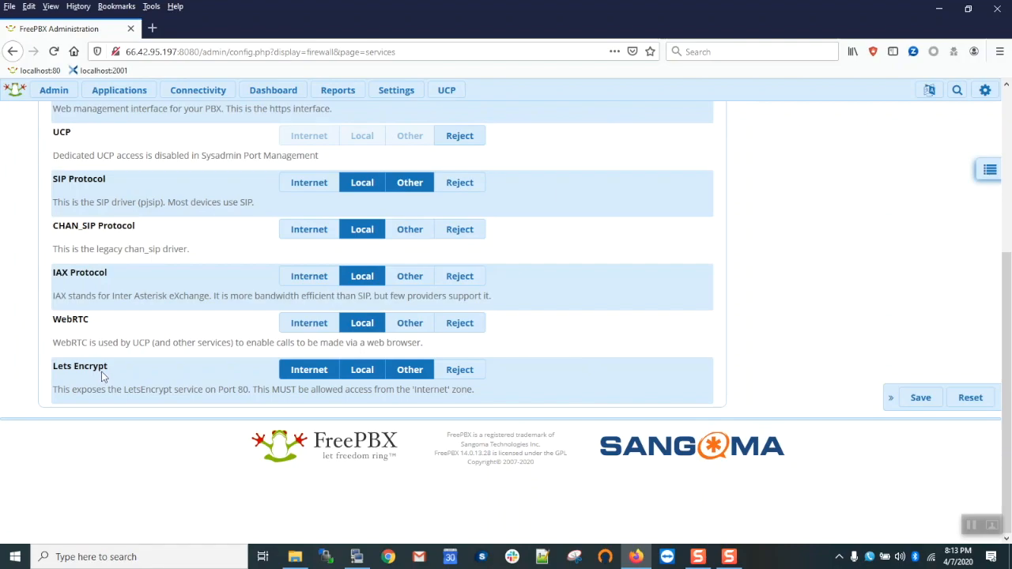
mouse_move(61, 372)
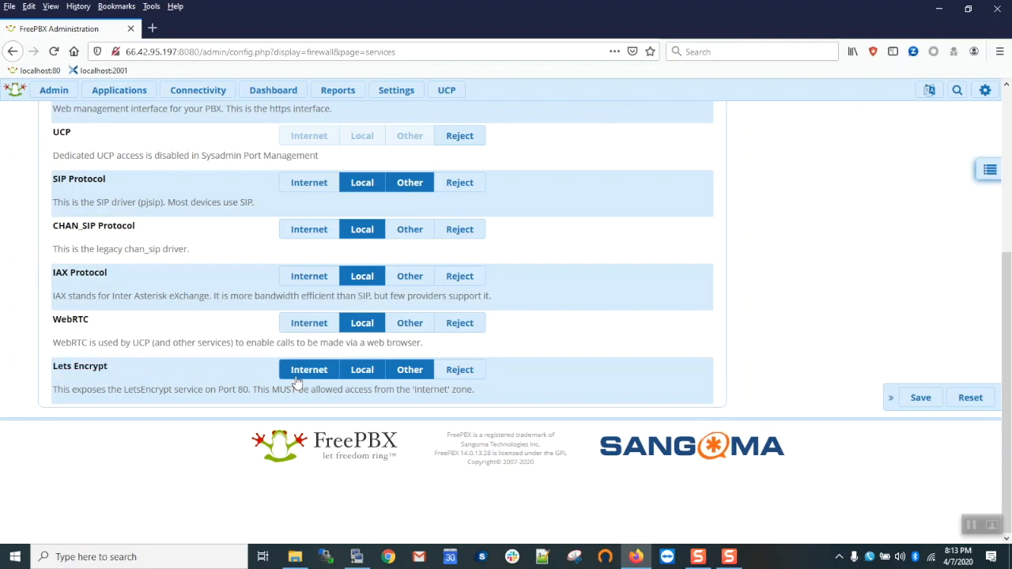
left_click(54, 89)
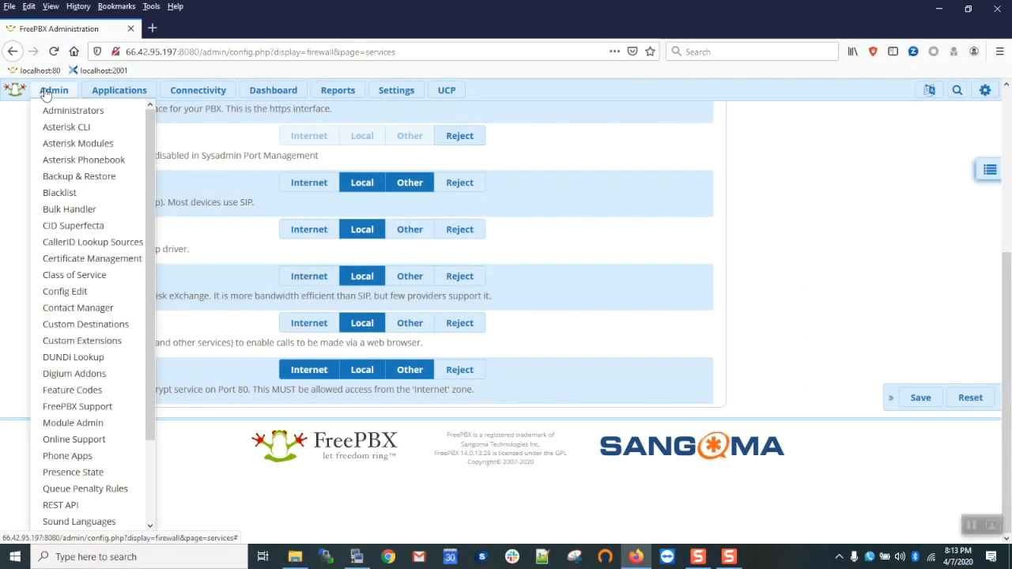
mouse_move(91, 258)
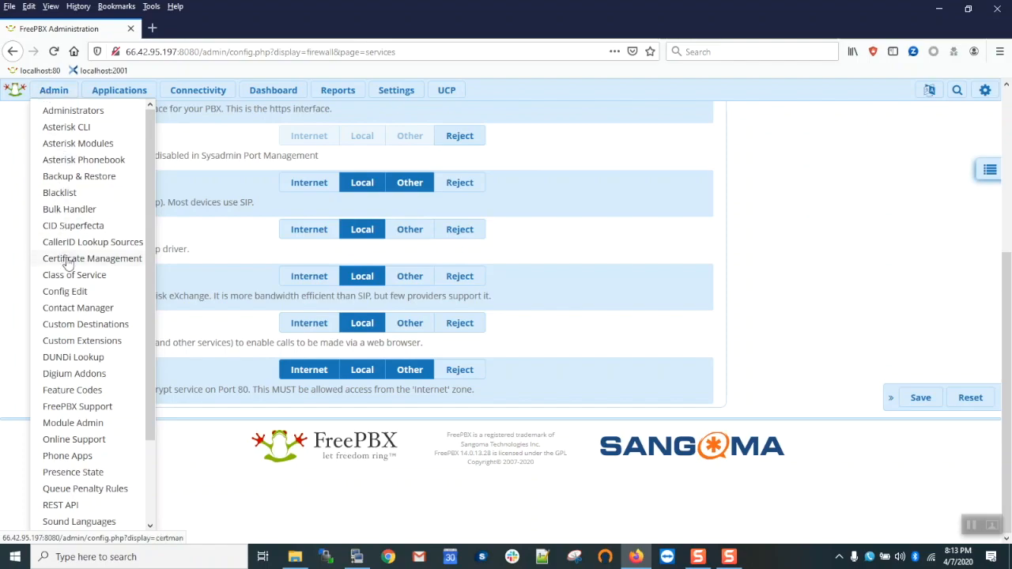
In Certificate Management show the New Certificate choices.
left_click(92, 258)
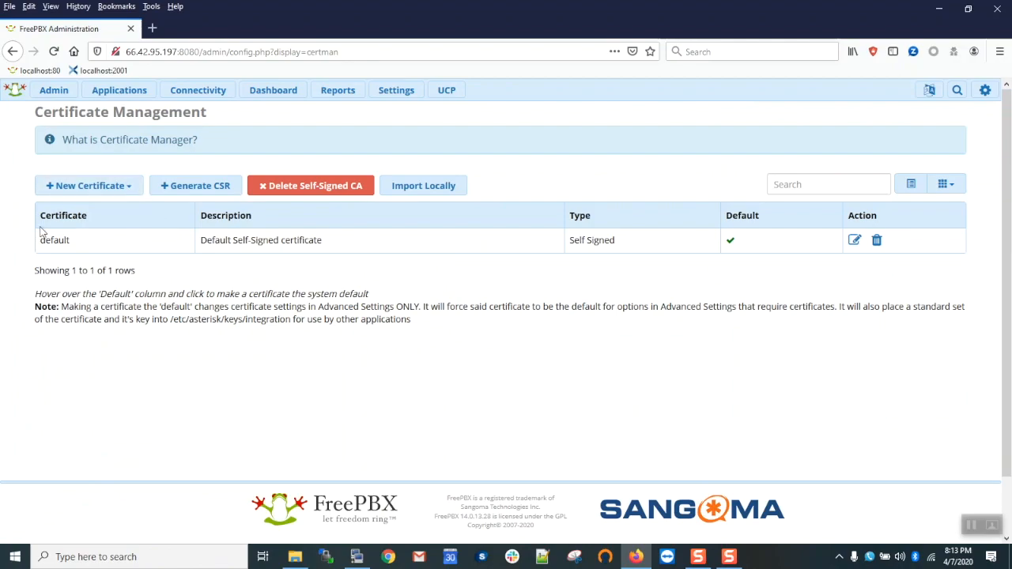
mouse_move(269, 287)
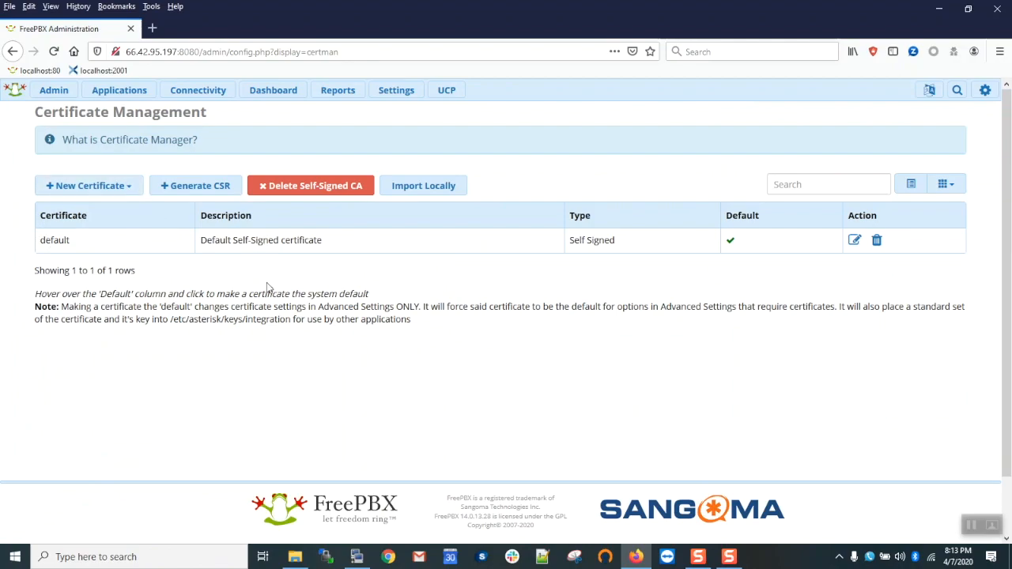
left_click(89, 185)
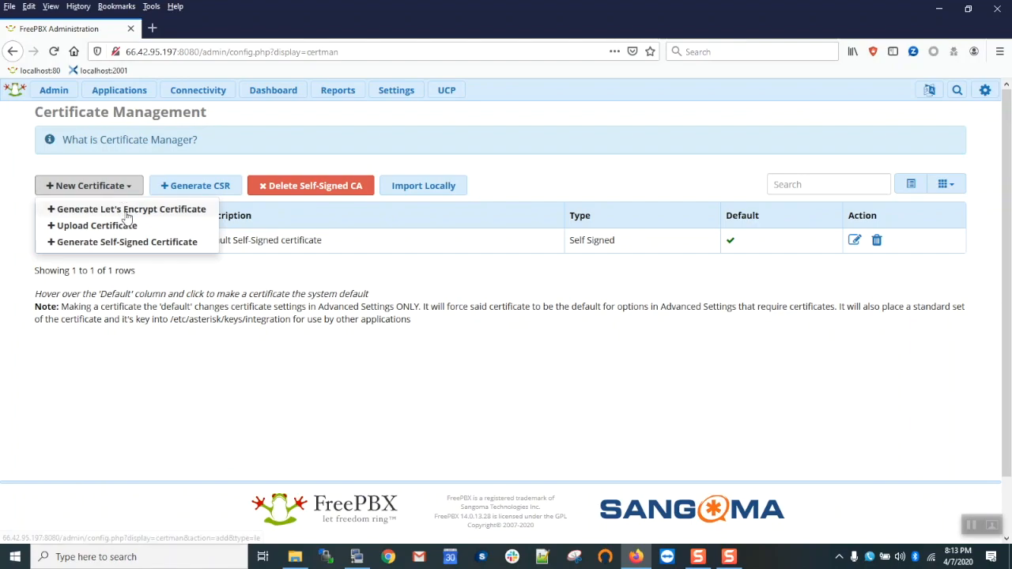
Start a Let's Encrypt certificate for host lgeatz.jumpingcrab.com with State/Province Nova Scotia.
left_click(130, 208)
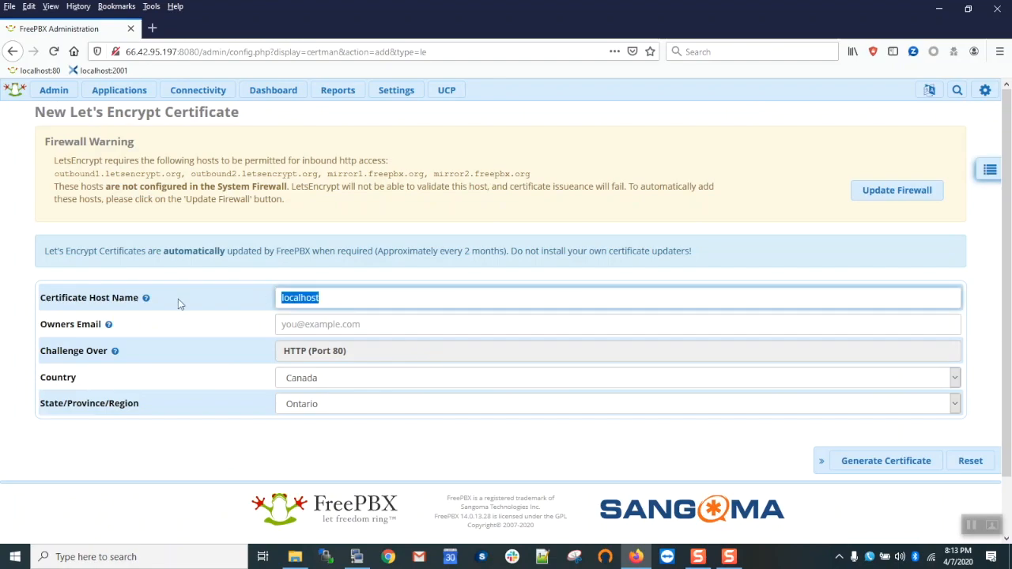
type("lgeatz")
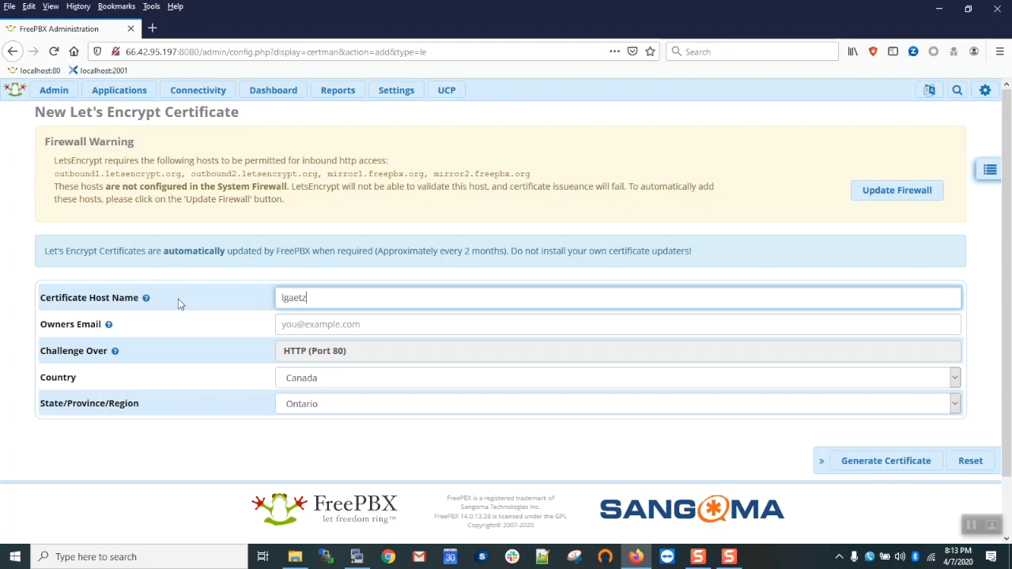
type(".jum")
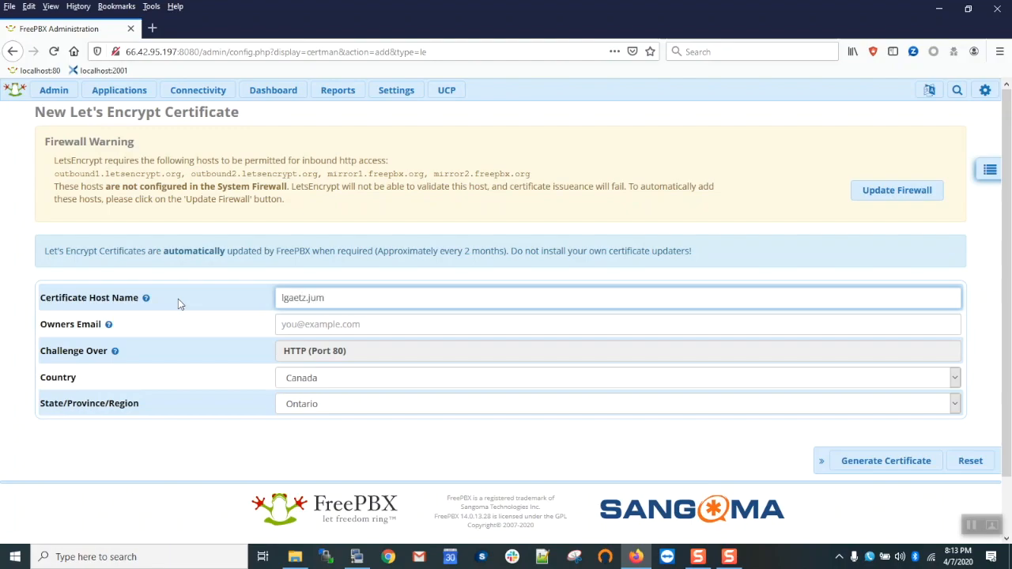
type("pingcrab.")
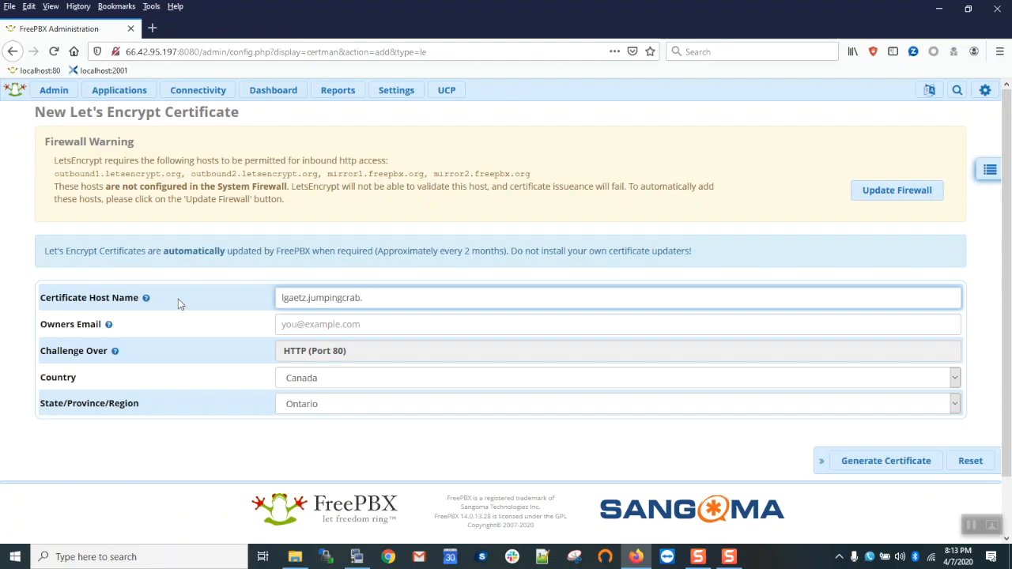
type("com")
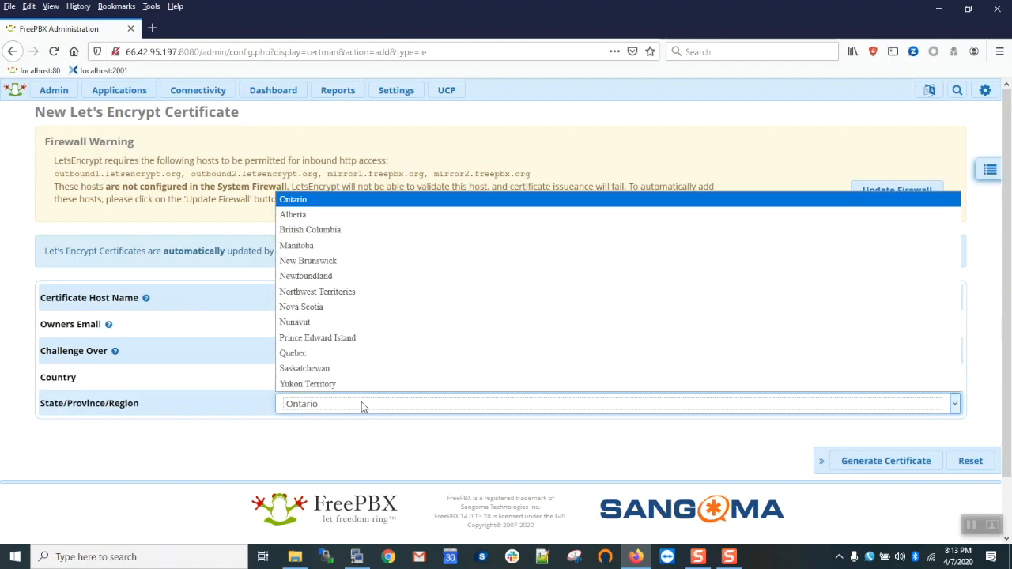
left_click(301, 307)
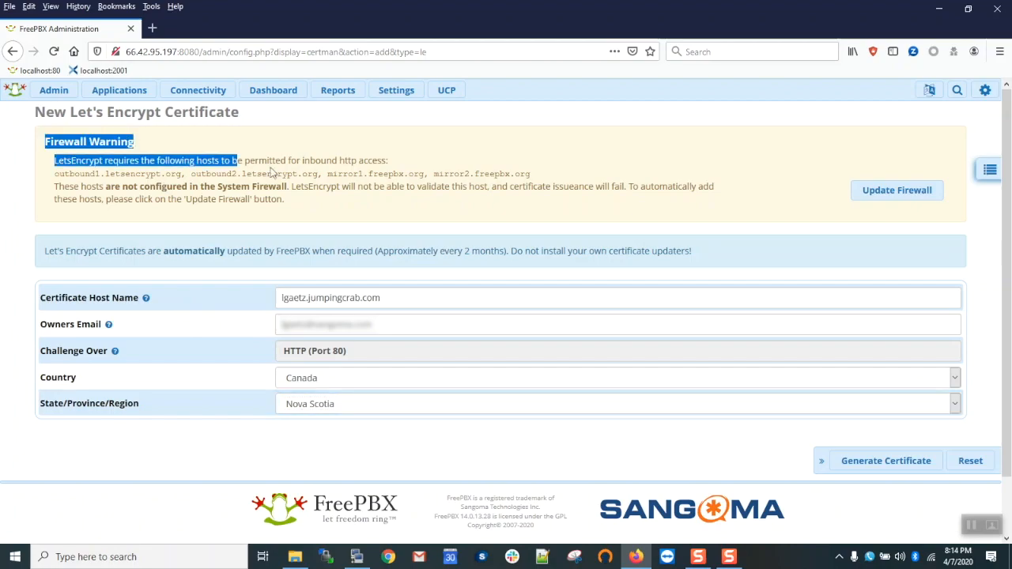
Review the firewall warning about hosts required for Let's Encrypt validation.
left_click_drag(229, 160, 699, 199)
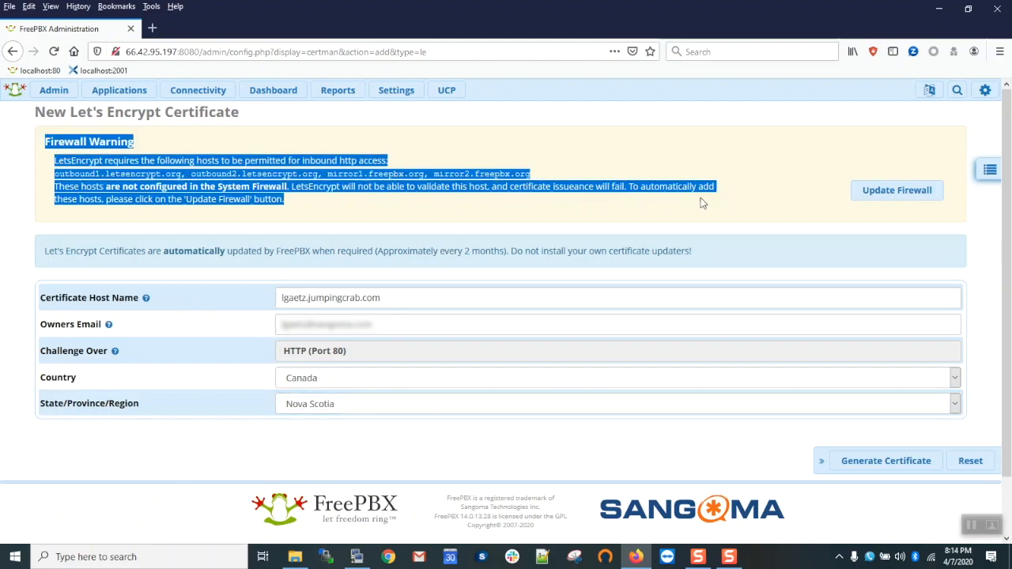
left_click(621, 158)
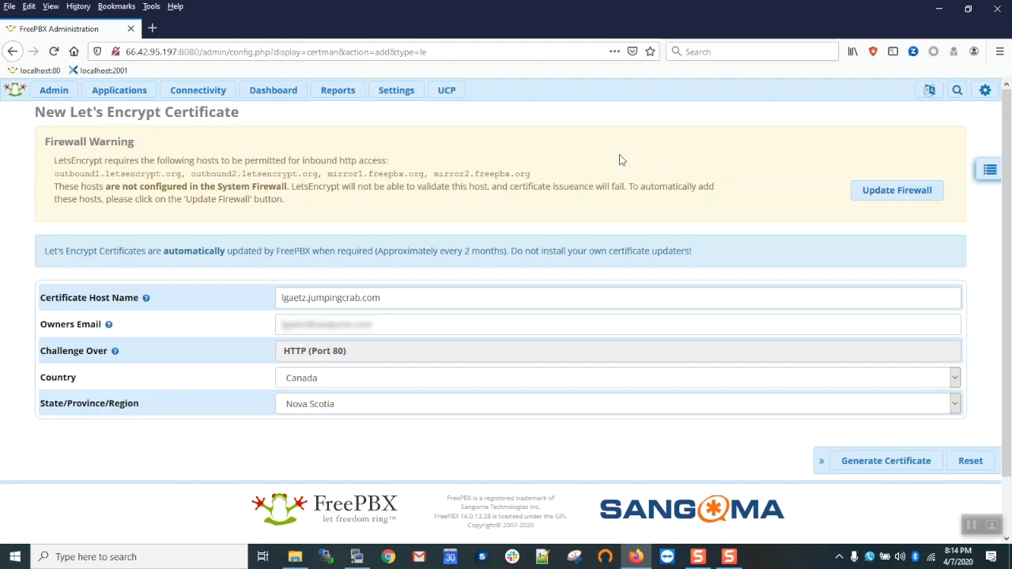
mouse_move(885, 460)
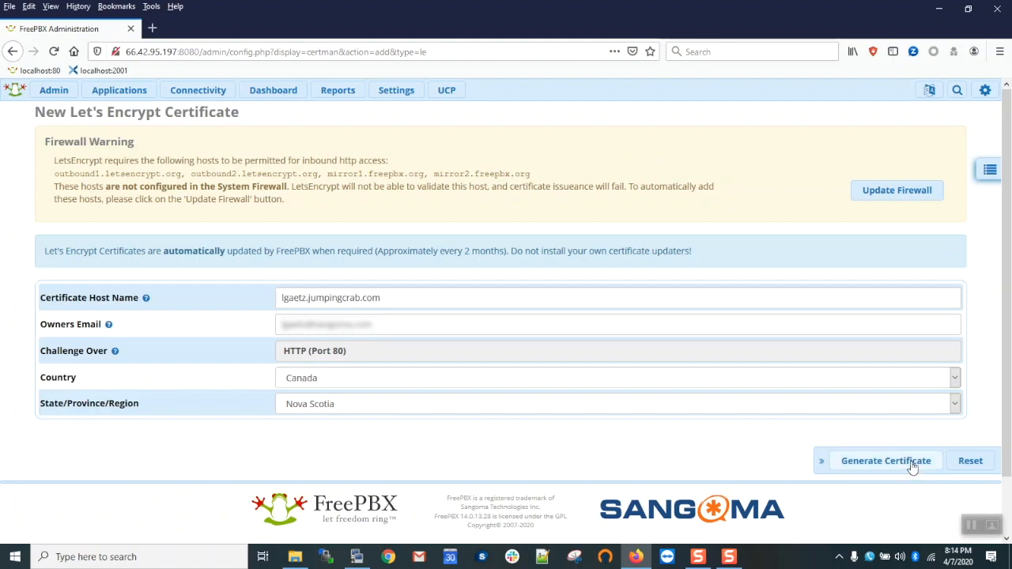
Generate the certificate so lgaetz.jumpingcrab.com appears in the certificate list.
left_click(885, 460)
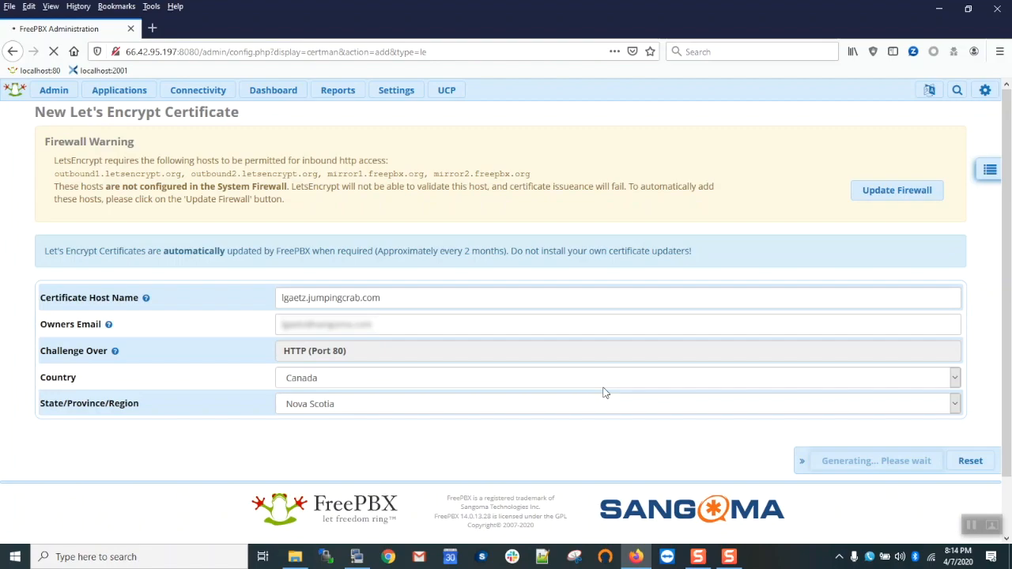
mouse_move(628, 391)
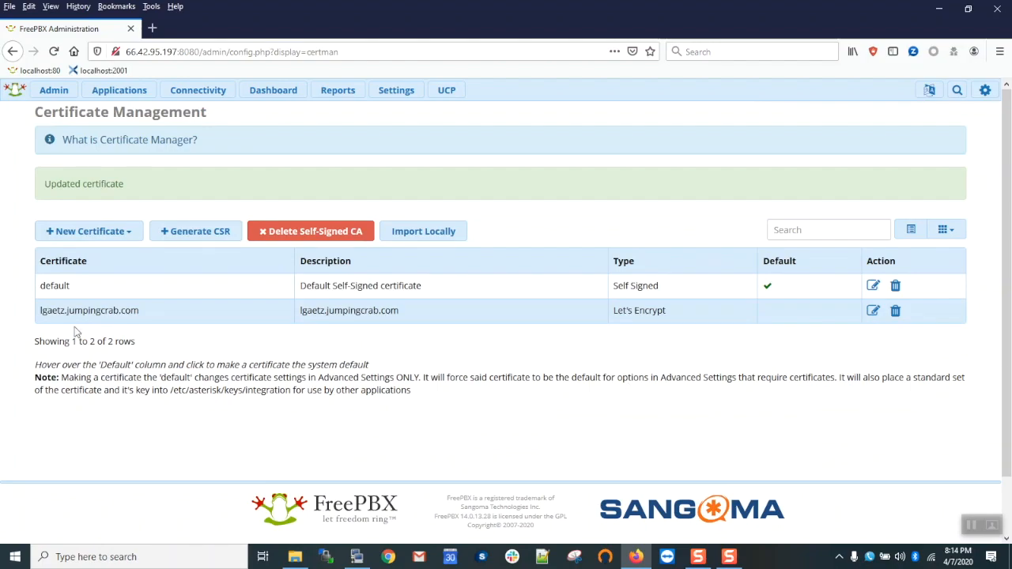
double_click(89, 310)
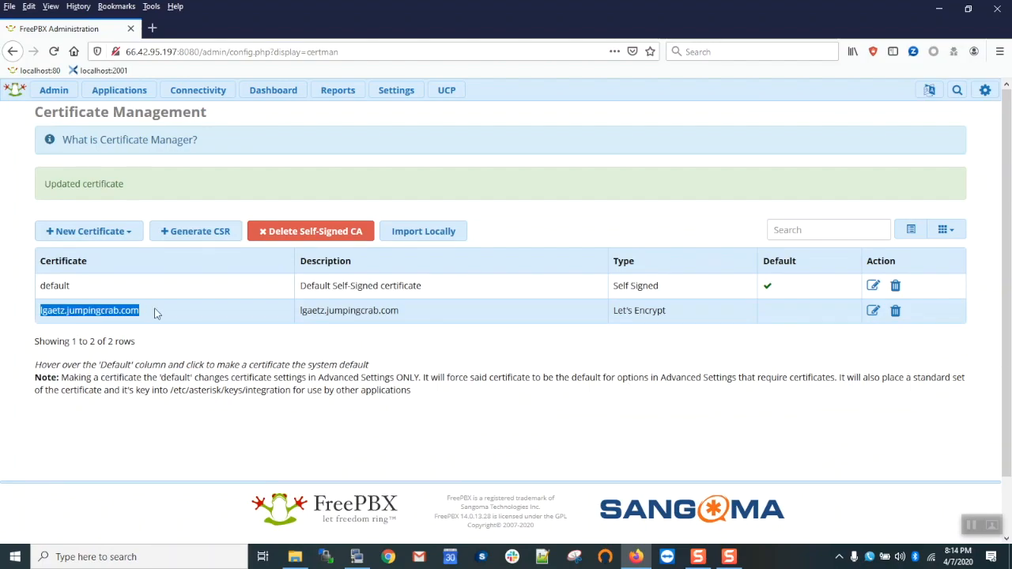
mouse_move(300, 314)
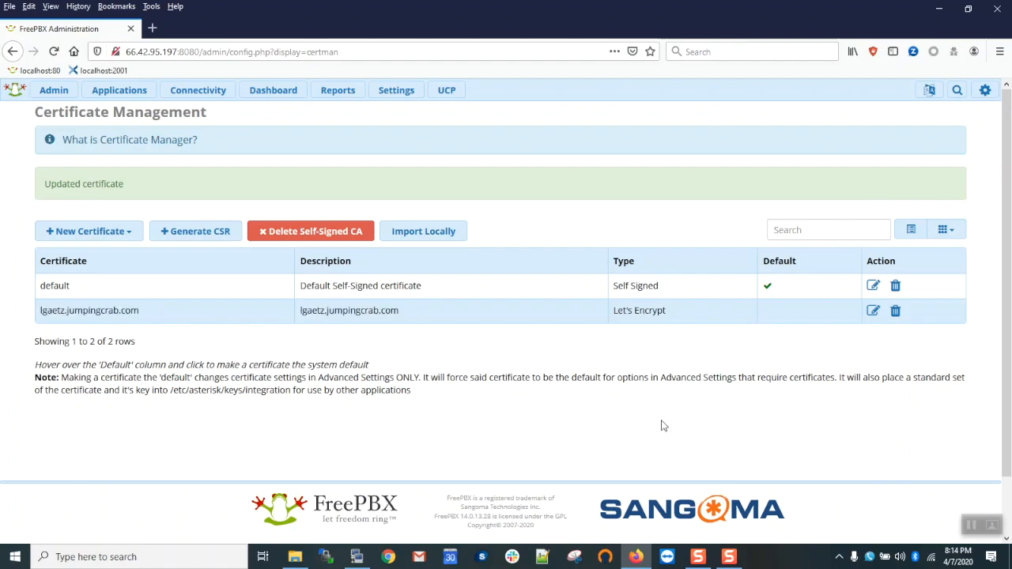
mouse_move(613, 316)
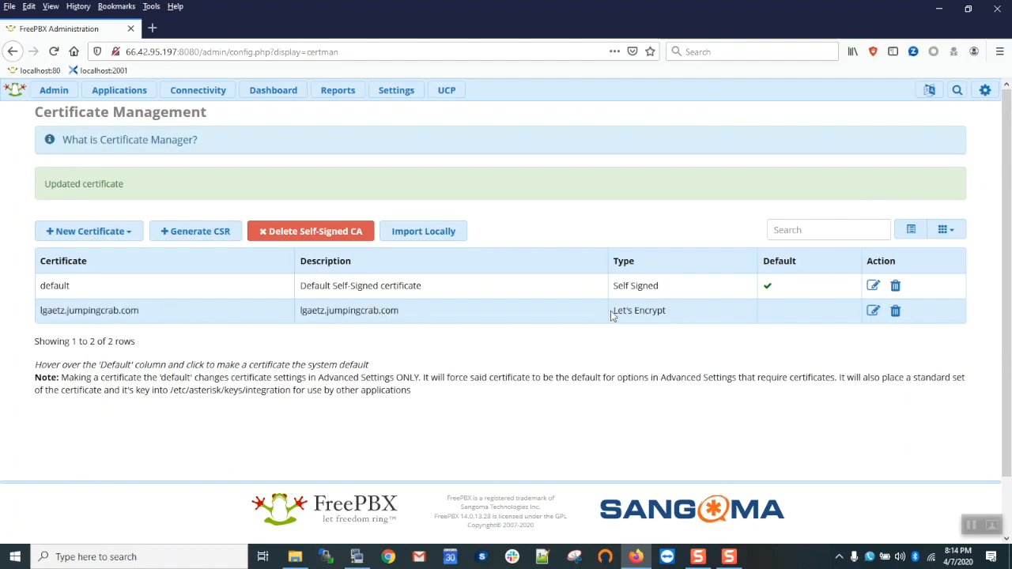
mouse_move(786, 460)
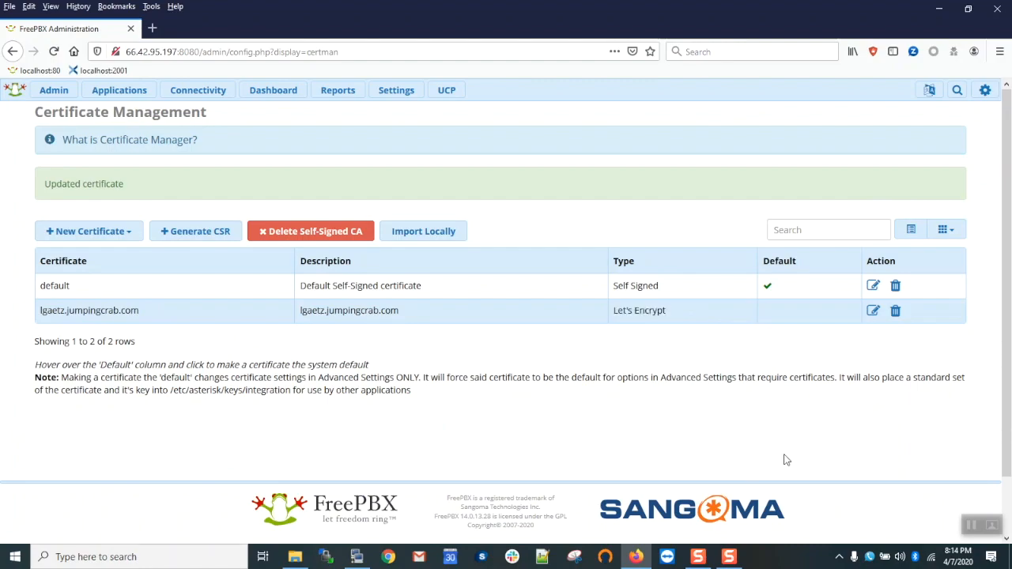
mouse_move(776, 339)
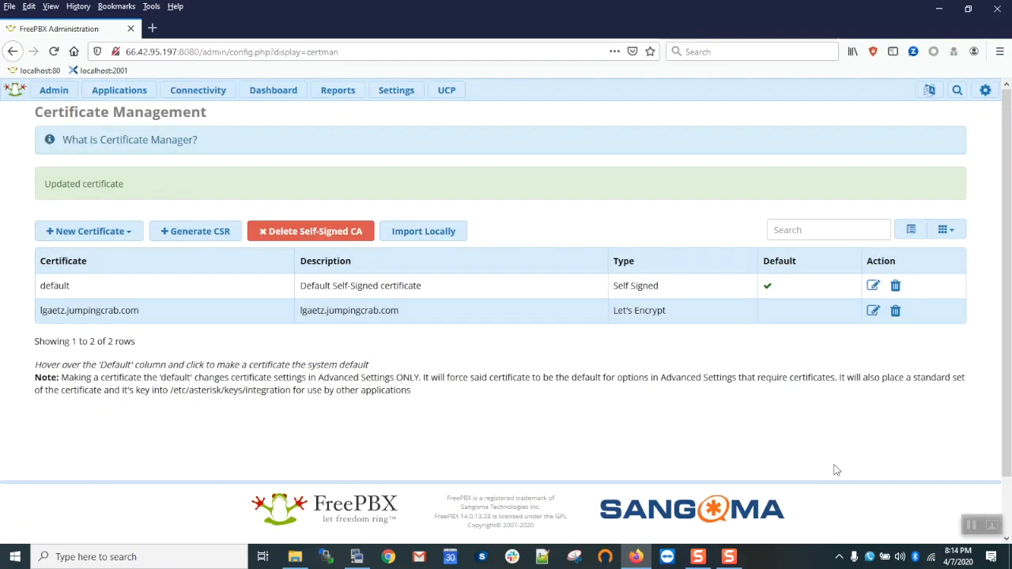
Mark the Let's Encrypt certificate as system default and return to System Admin.
left_click(767, 309)
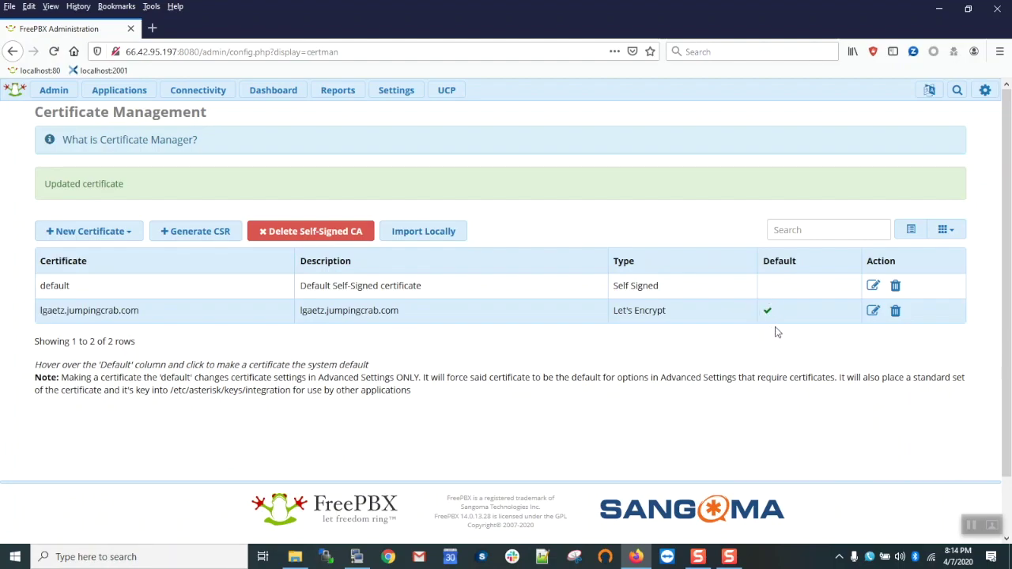
left_click(53, 89)
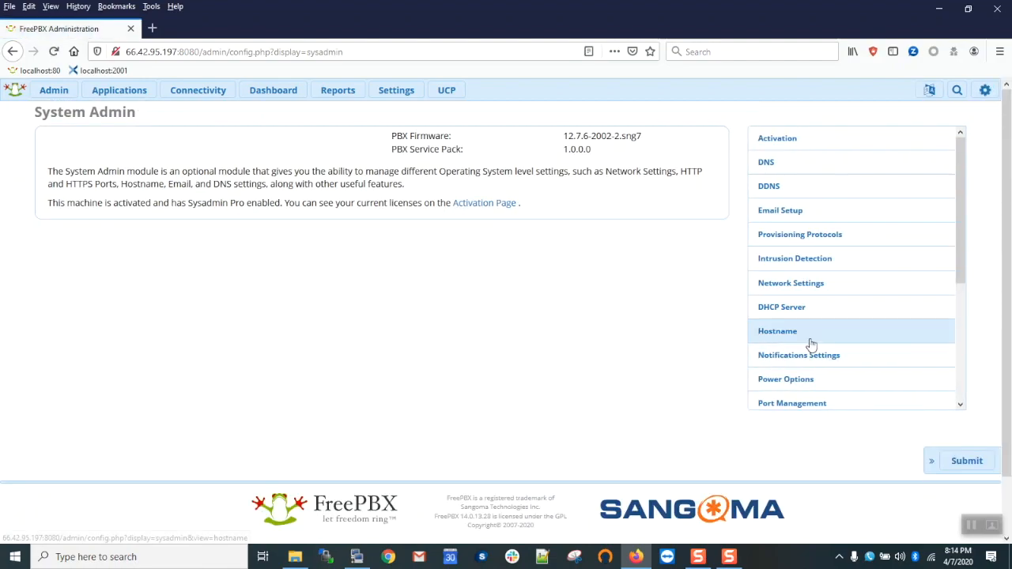
In HTTPS Setup Settings install the jumpingcrab.com certificate into Apache.
scroll("down", 3)
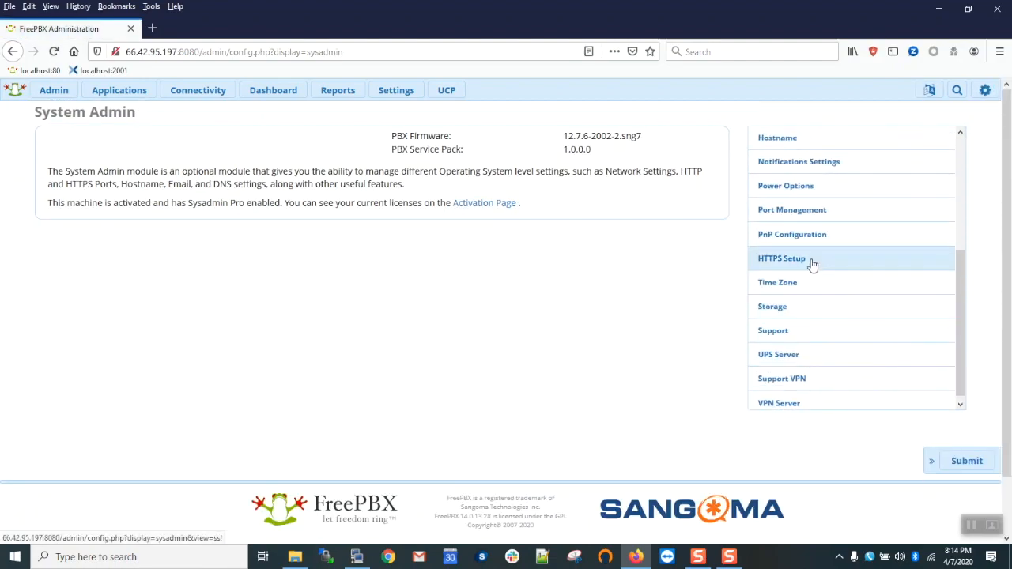
left_click(781, 258)
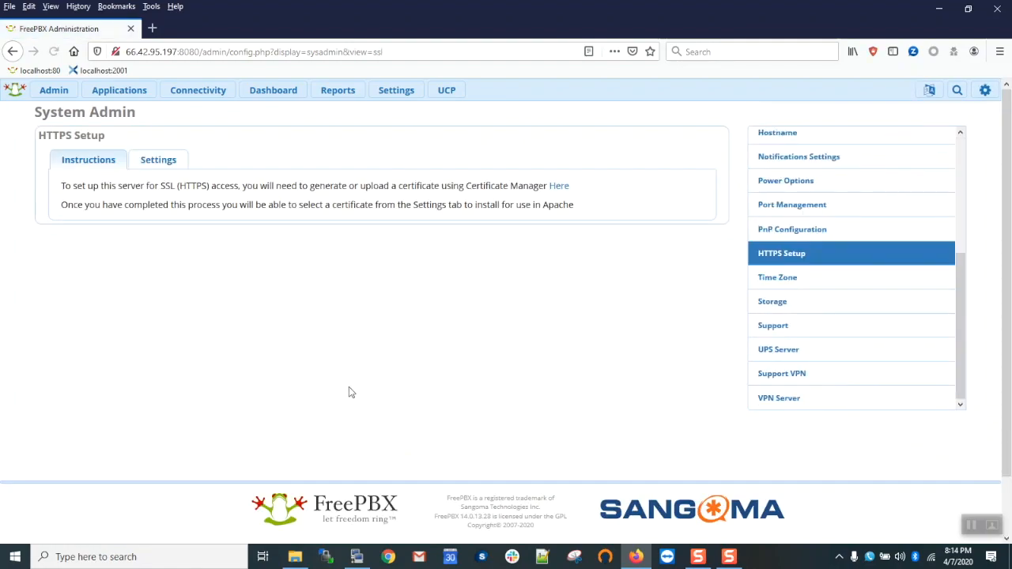
left_click(158, 159)
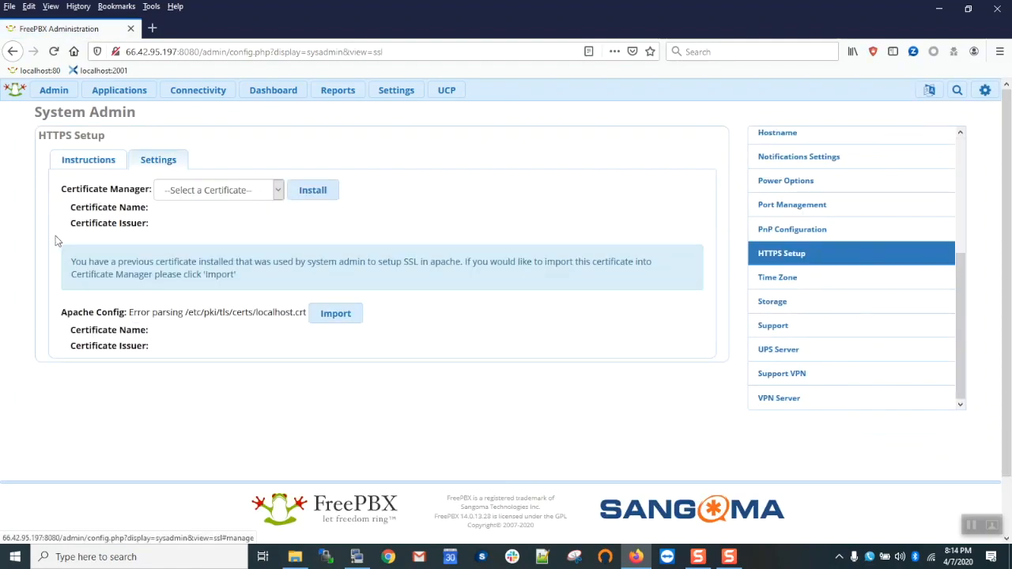
left_click(217, 189)
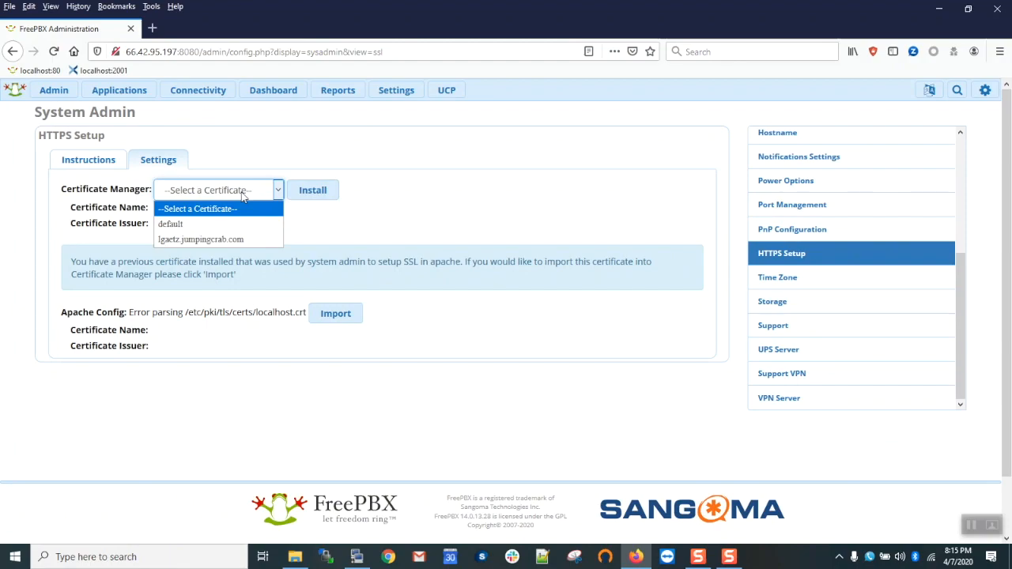
left_click(201, 239)
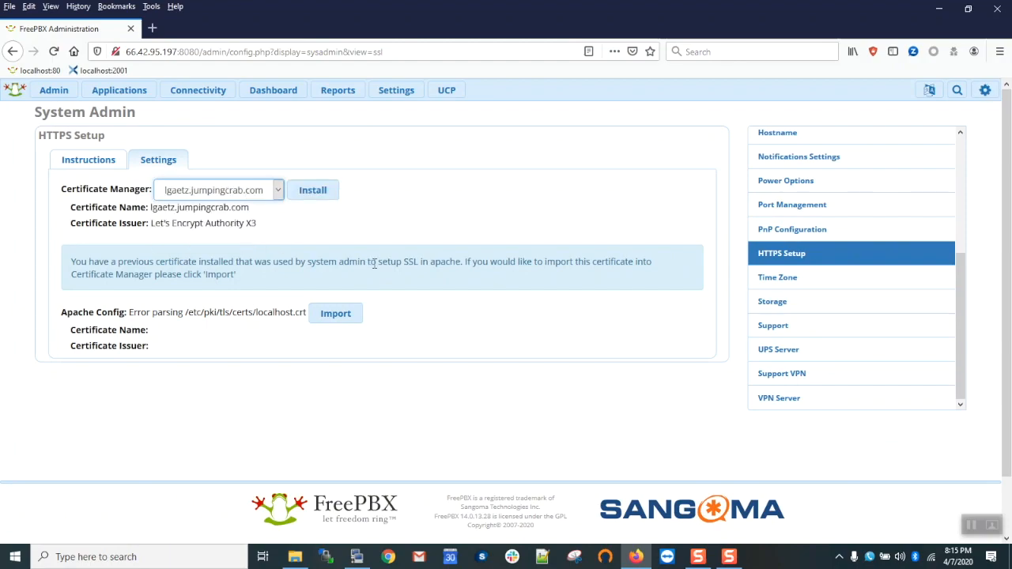
mouse_move(313, 190)
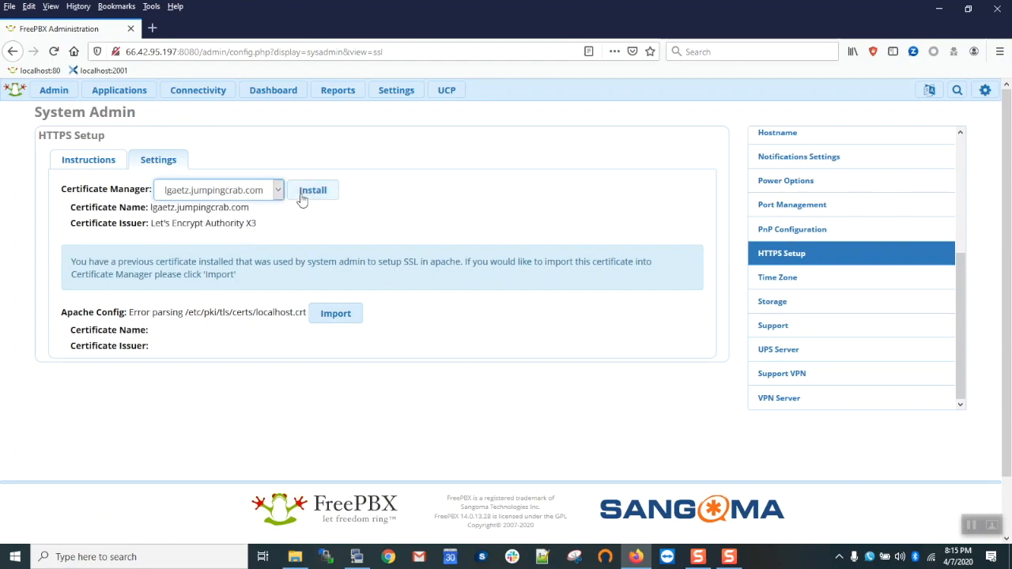
left_click(312, 190)
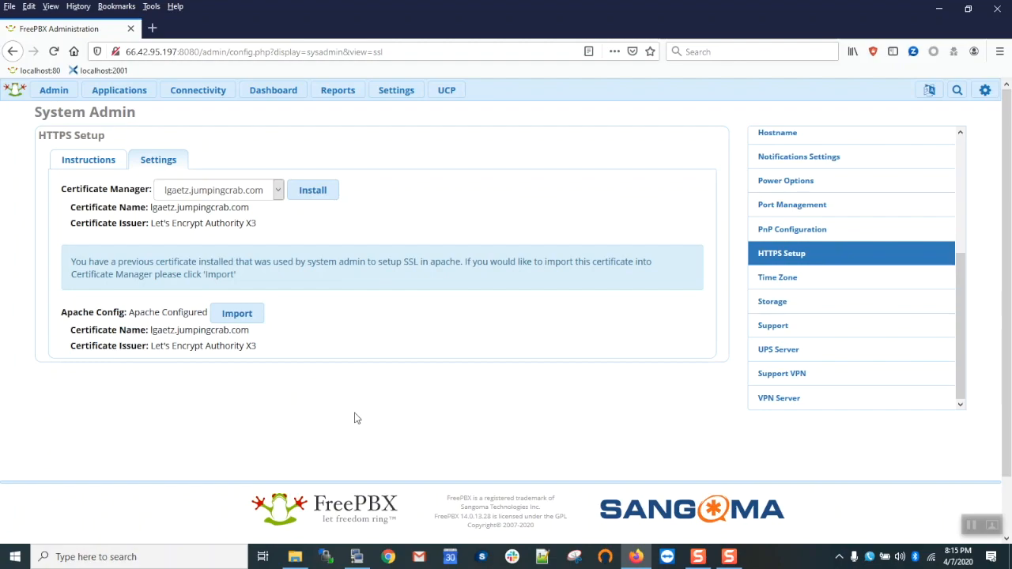
mouse_move(319, 393)
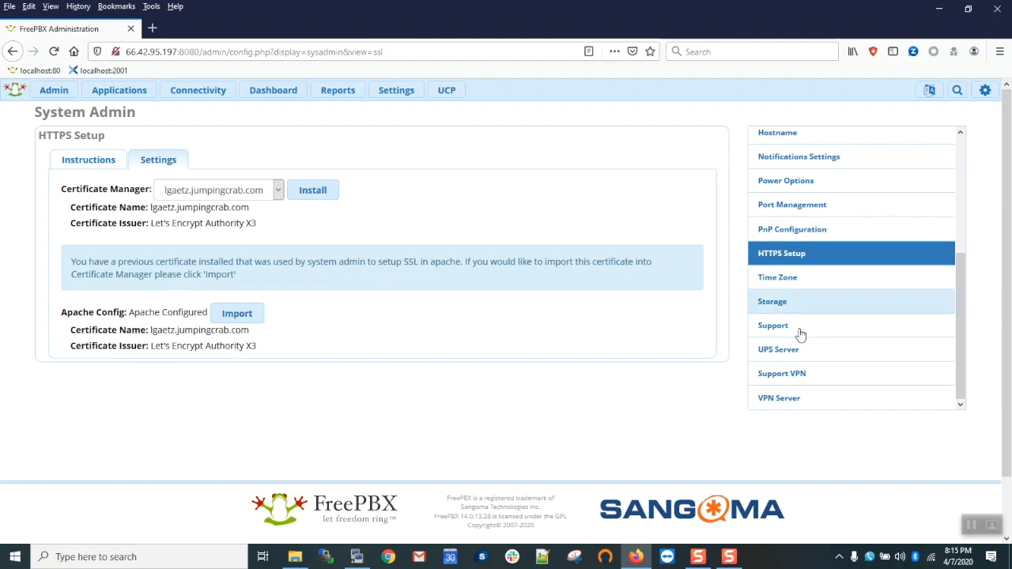
scroll("up", 3)
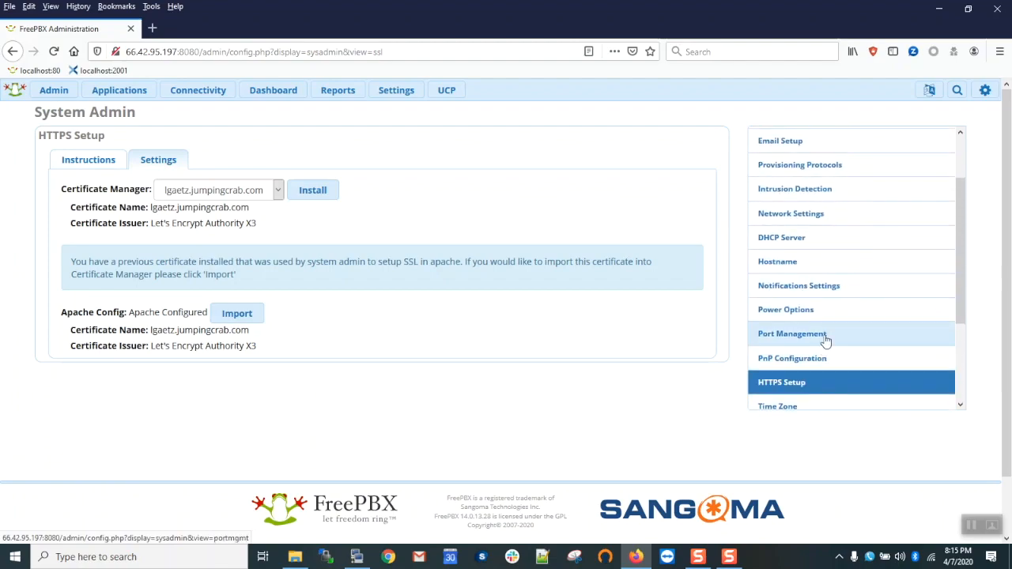
Set secure ports: UCP 4443, RESTful API 2443, RESTful Phone Apps 3443.
left_click(791, 333)
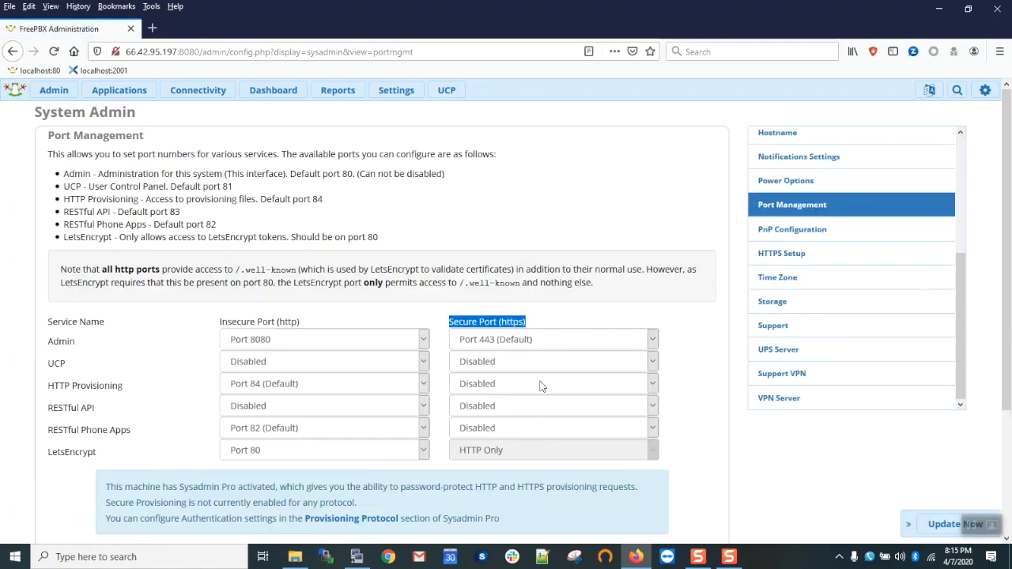
scroll("down", 3)
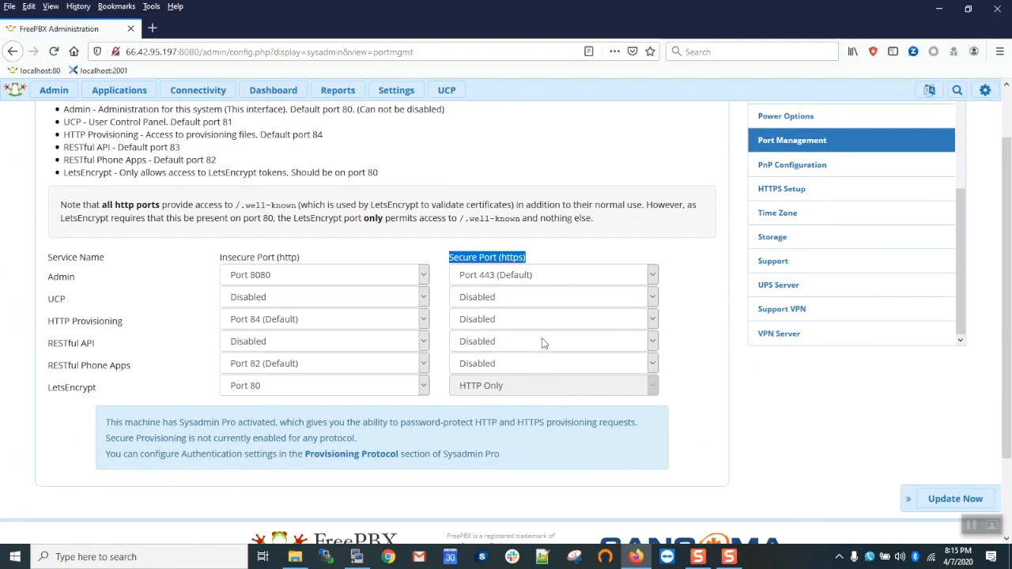
left_click(553, 297)
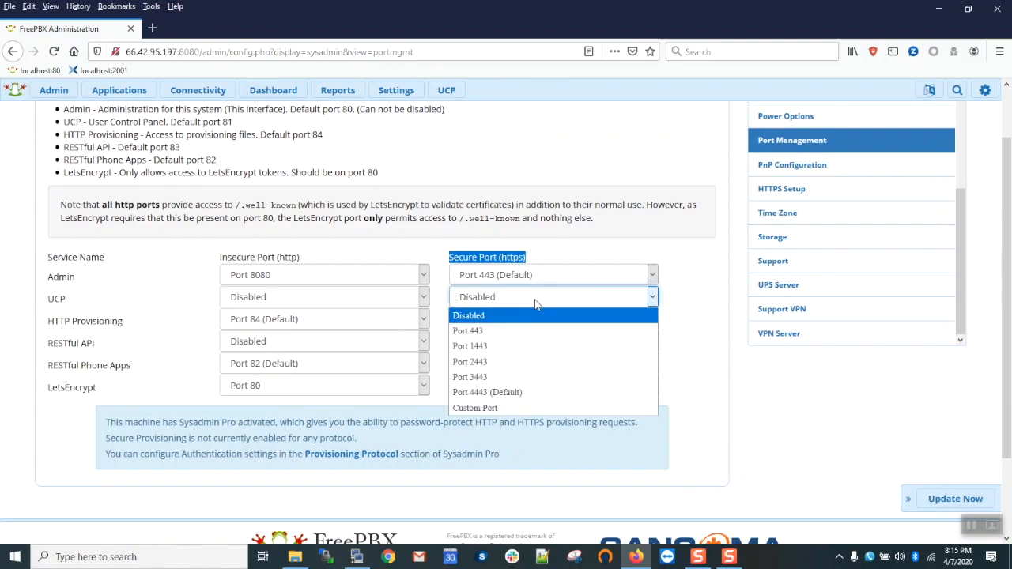
left_click(486, 391)
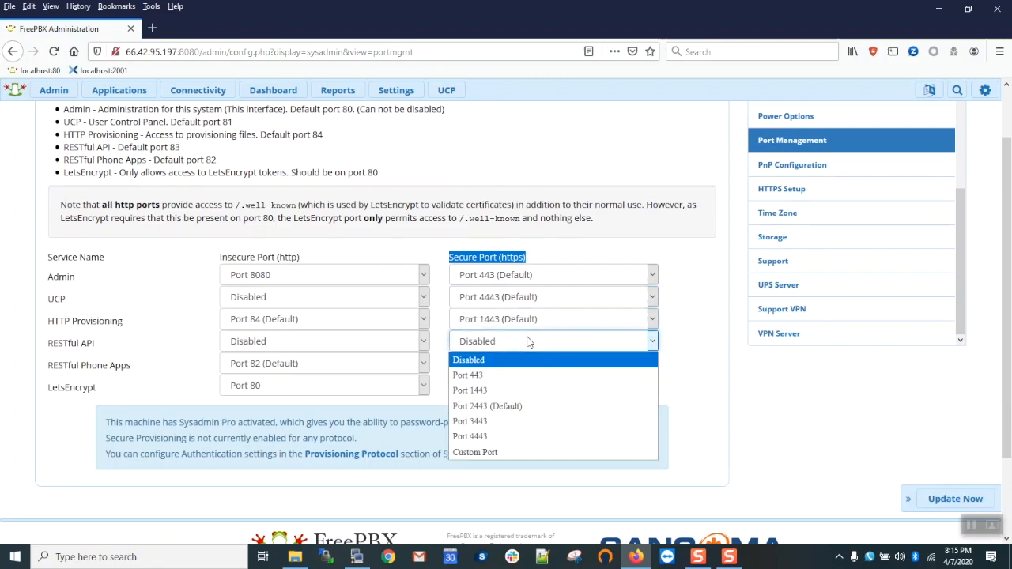
left_click(486, 406)
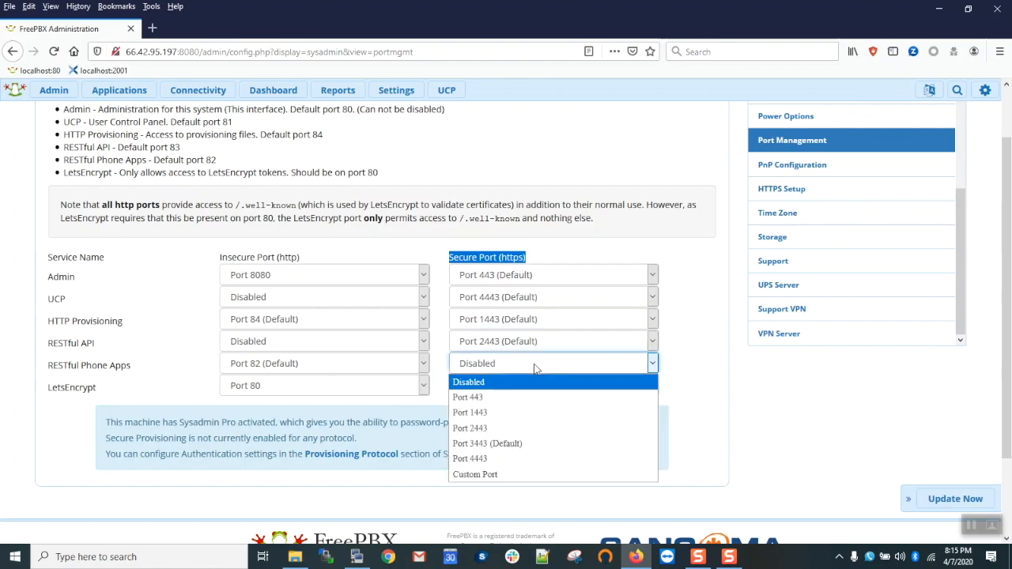
left_click(487, 443)
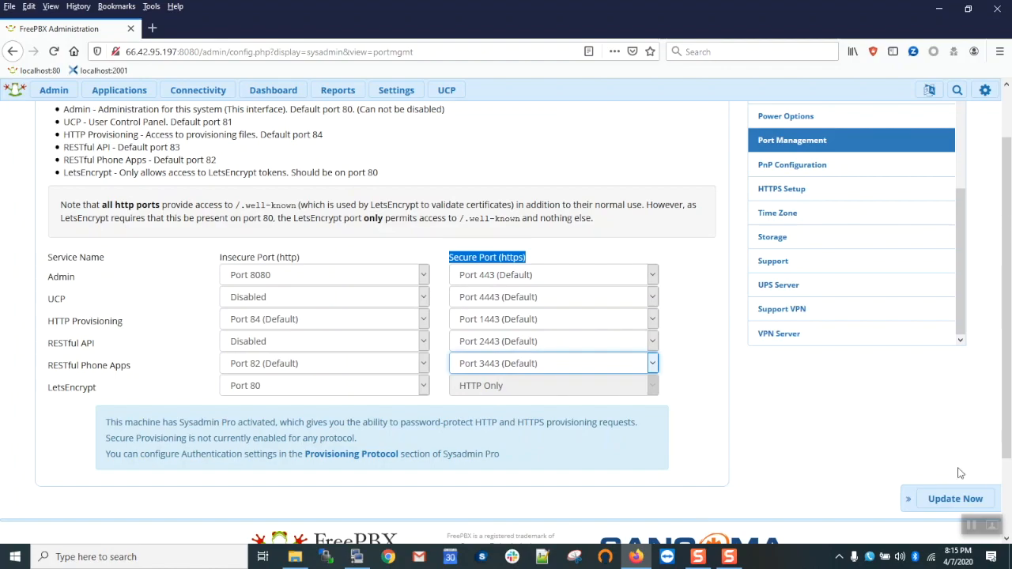
mouse_move(954, 503)
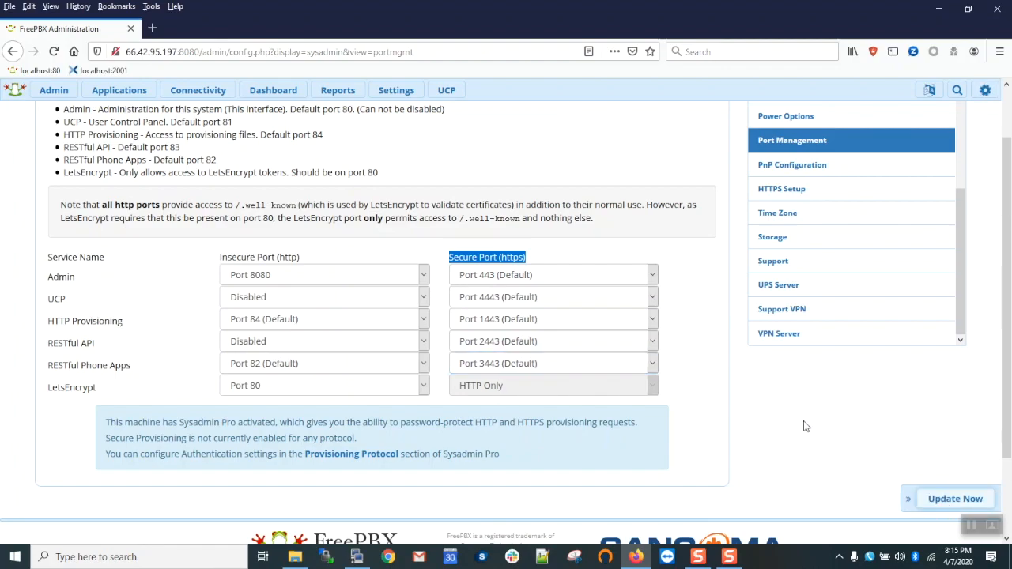
mouse_move(795, 417)
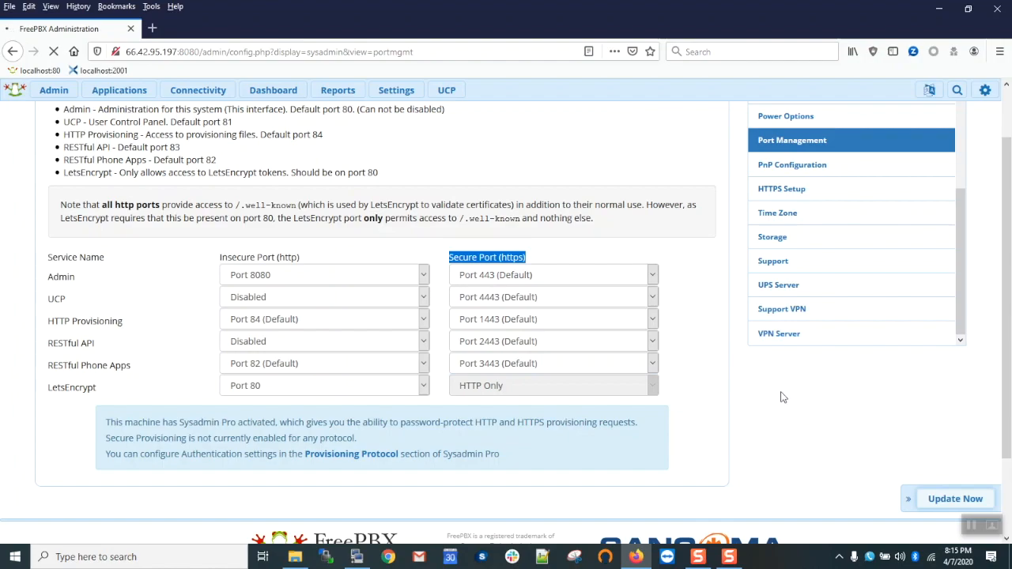
scroll("up", 3)
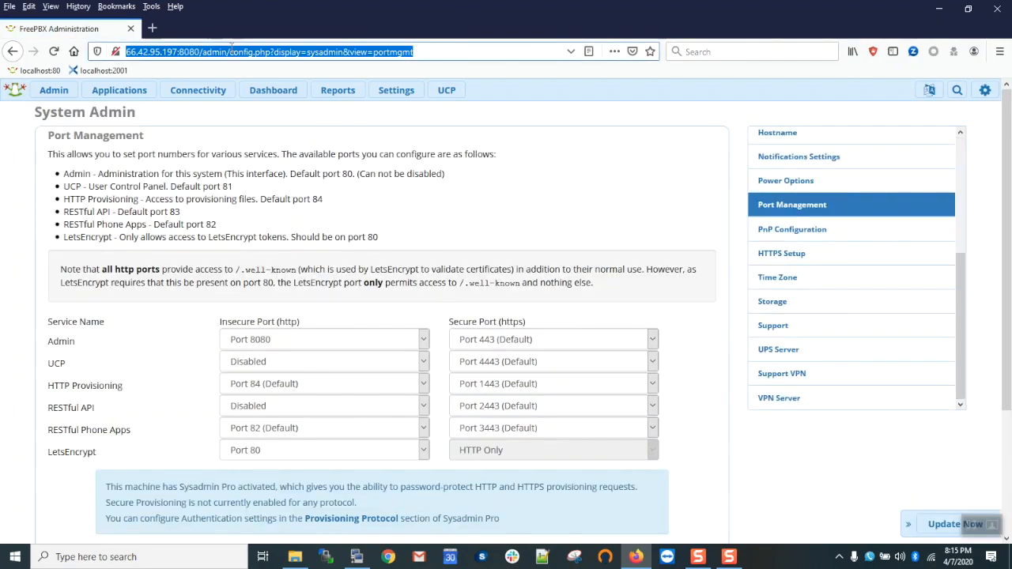
type("https://lg")
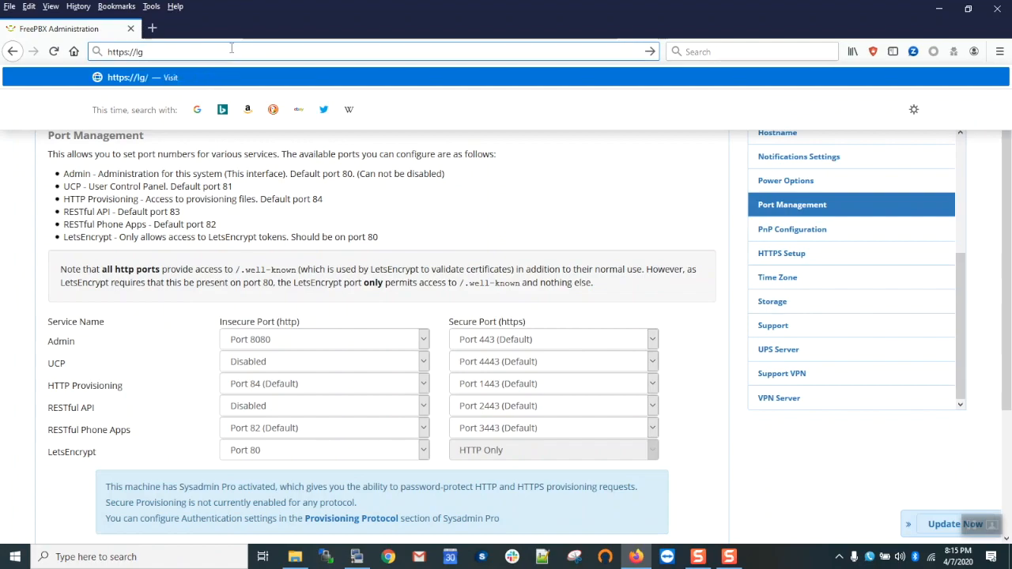
type("aetz.")
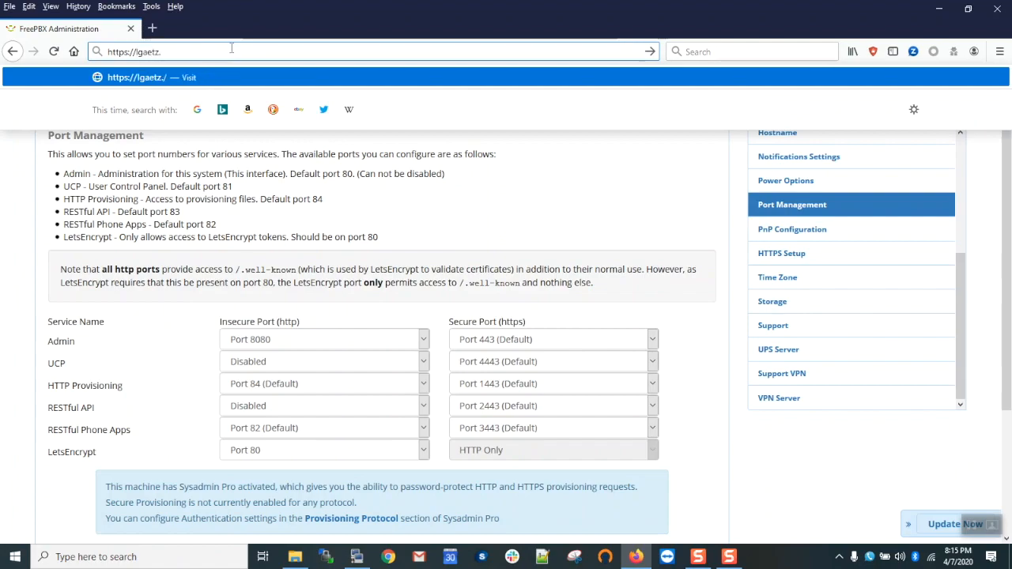
type("jumpingcrab")
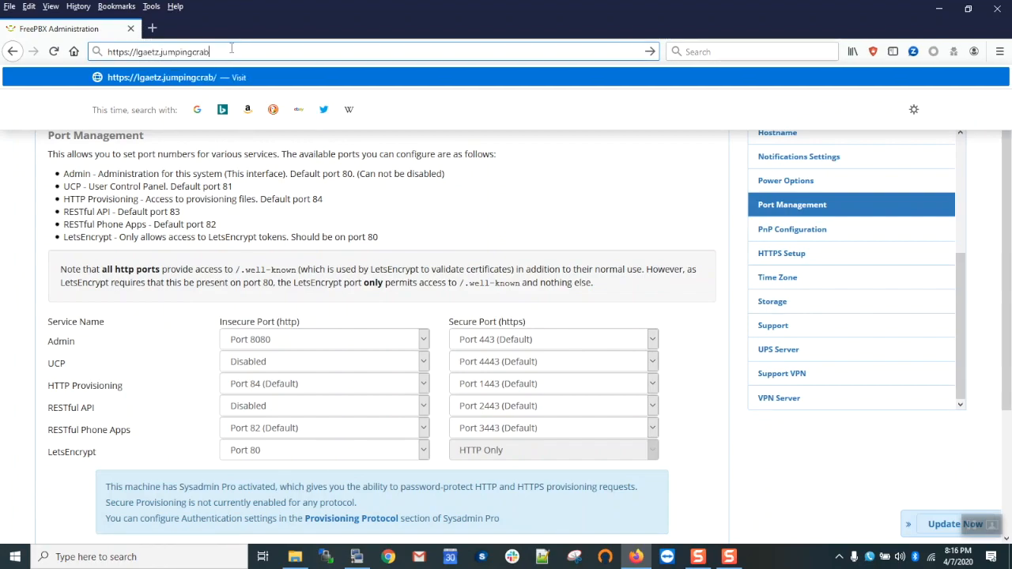
type(".com/admin/config.php")
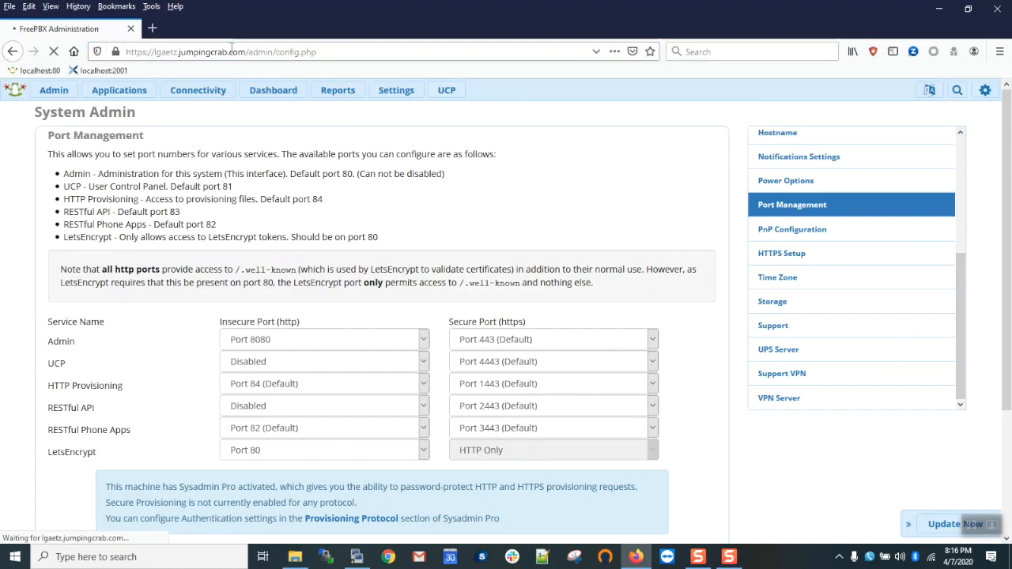
left_click(955, 524)
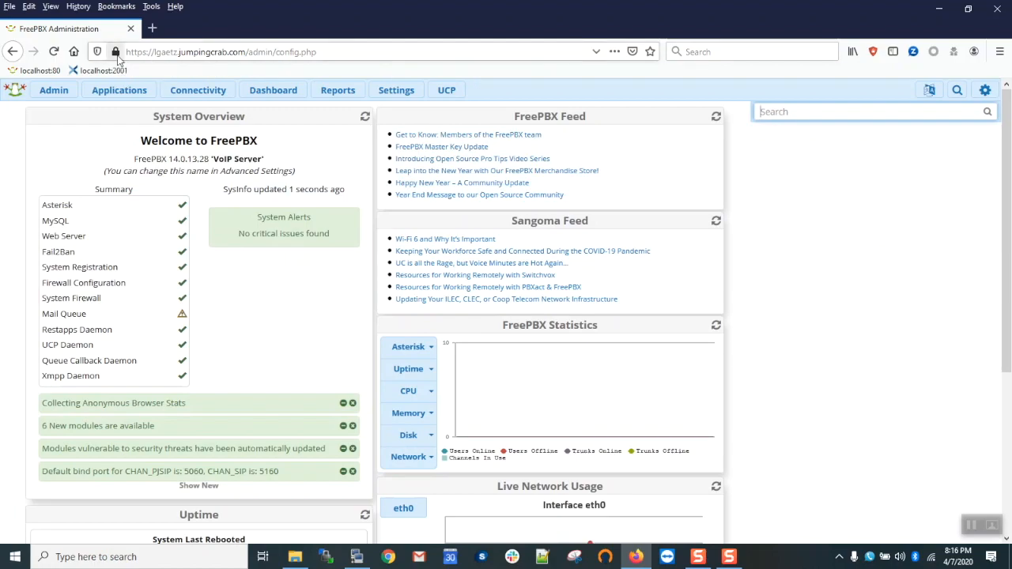
left_click(116, 51)
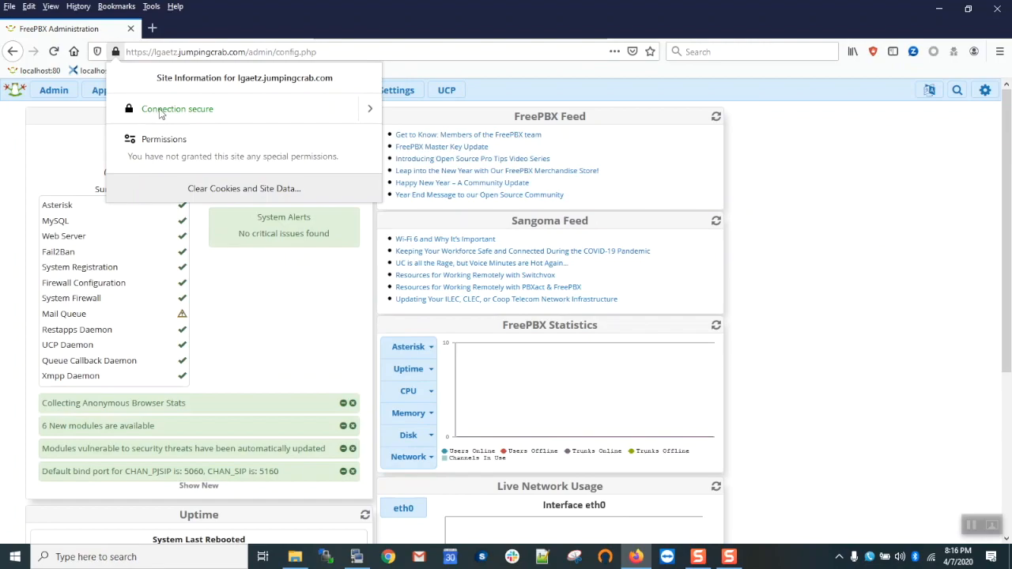
mouse_move(322, 113)
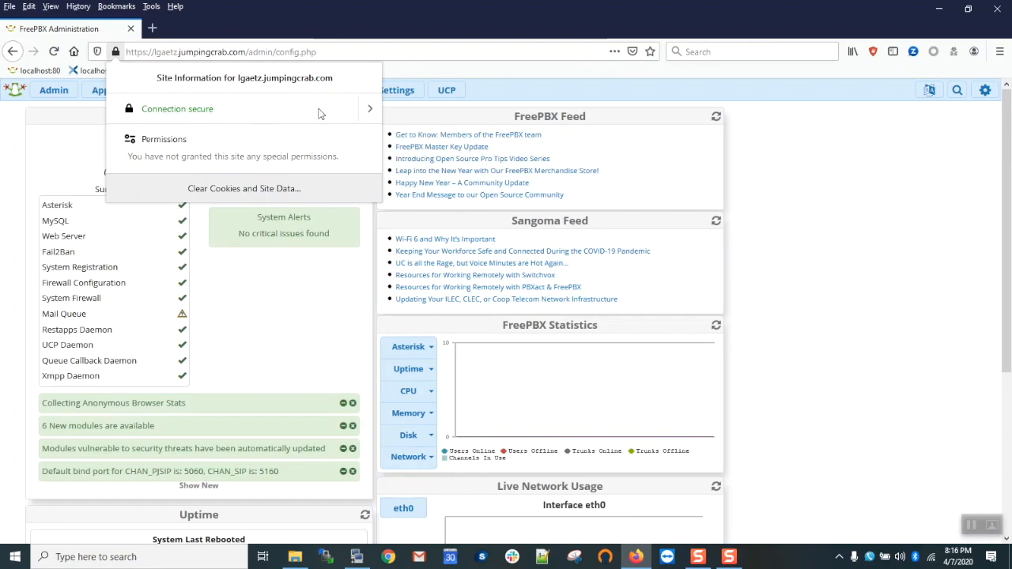
left_click(368, 108)
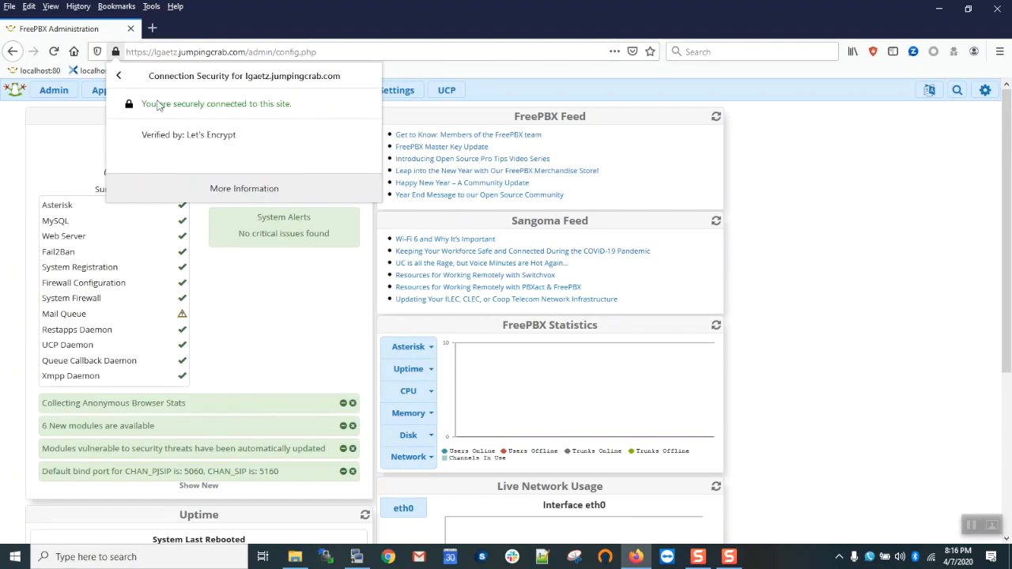
left_click(118, 75)
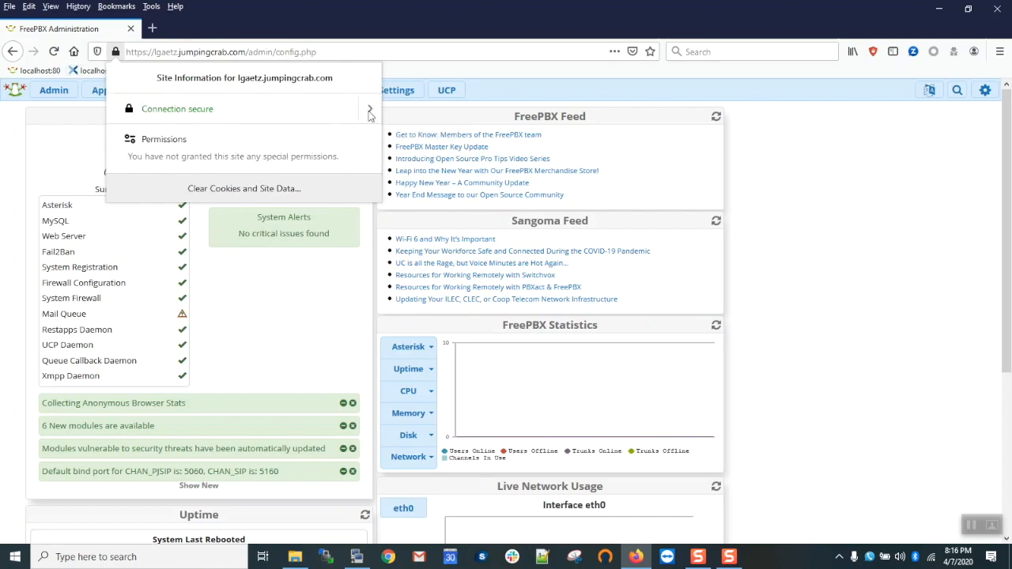
left_click(368, 109)
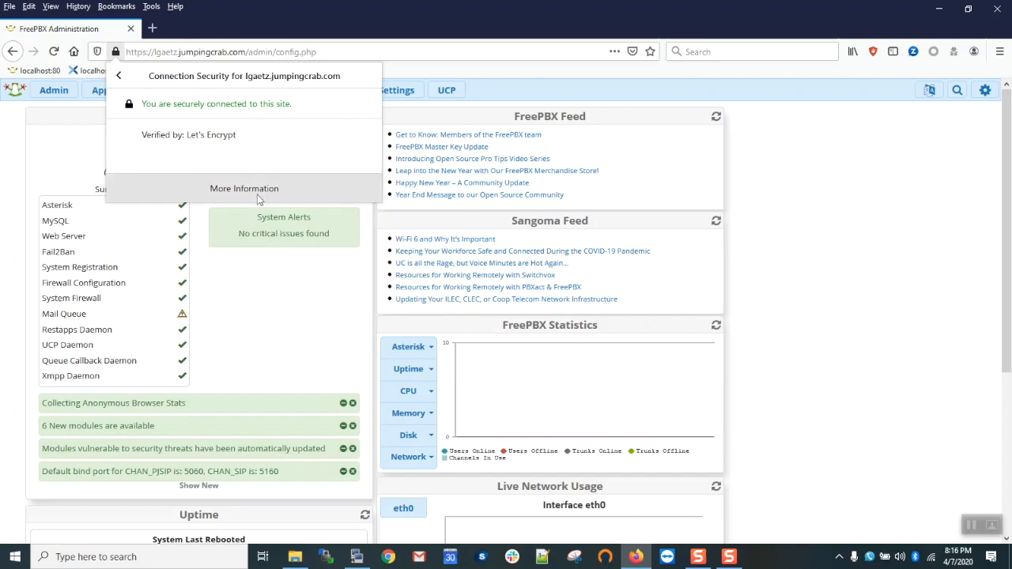
left_click(245, 188)
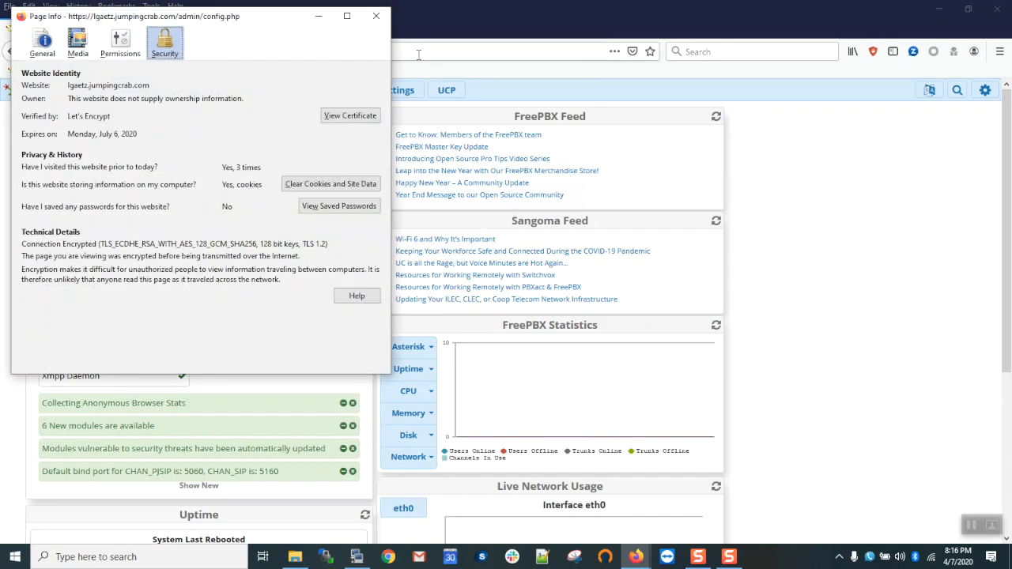
left_click(375, 16)
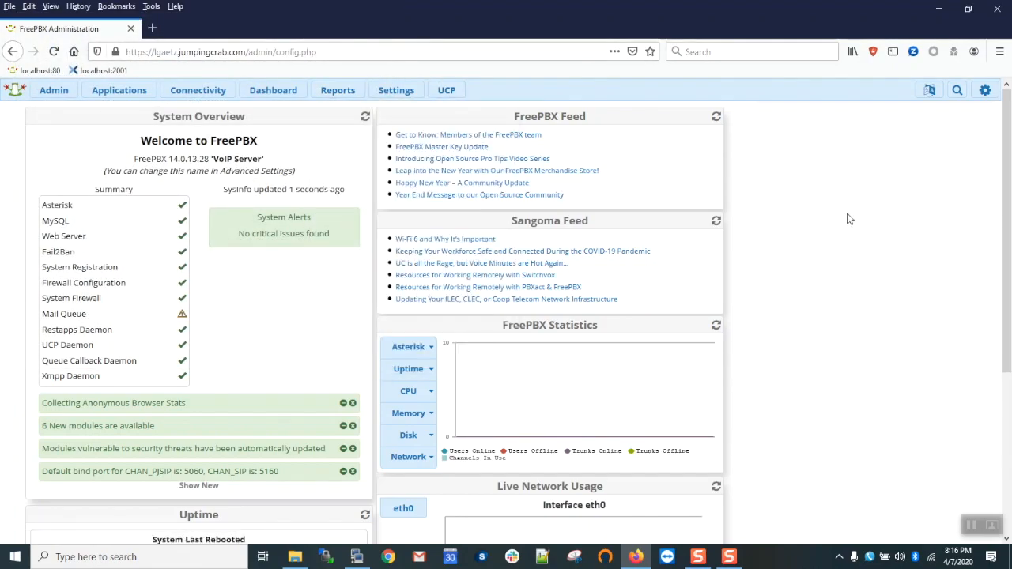
mouse_move(198, 334)
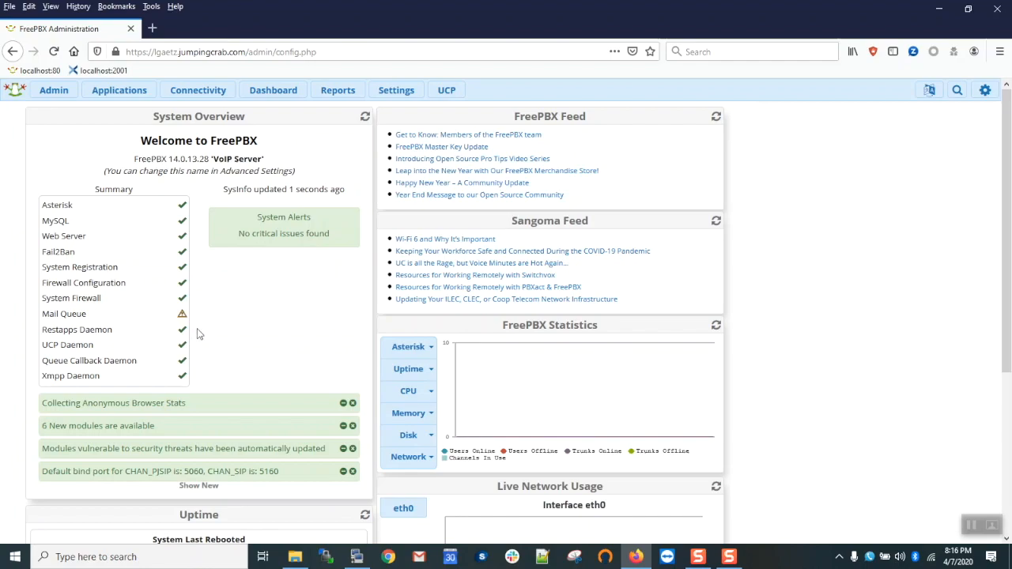
mouse_move(215, 330)
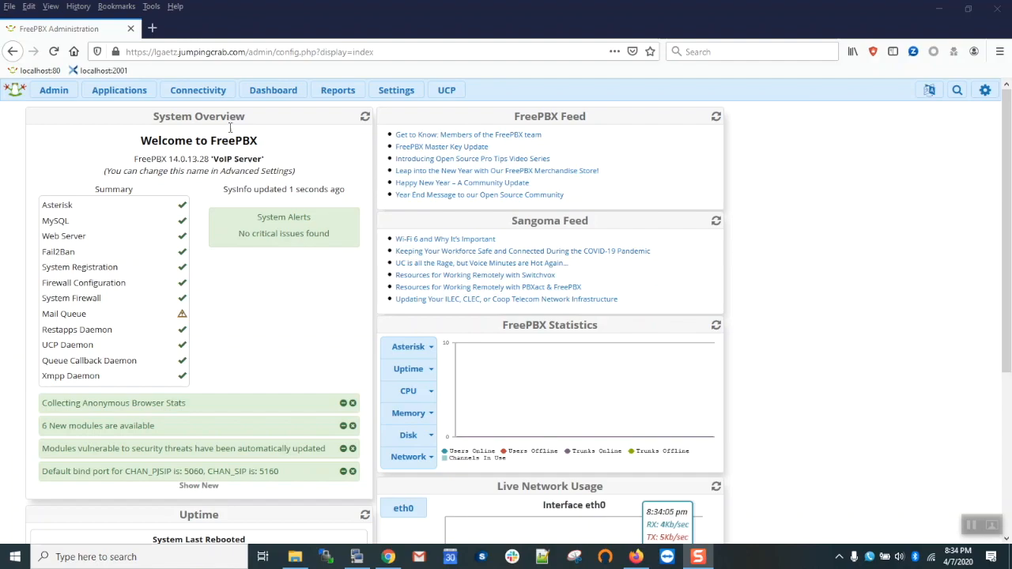
mouse_move(152, 29)
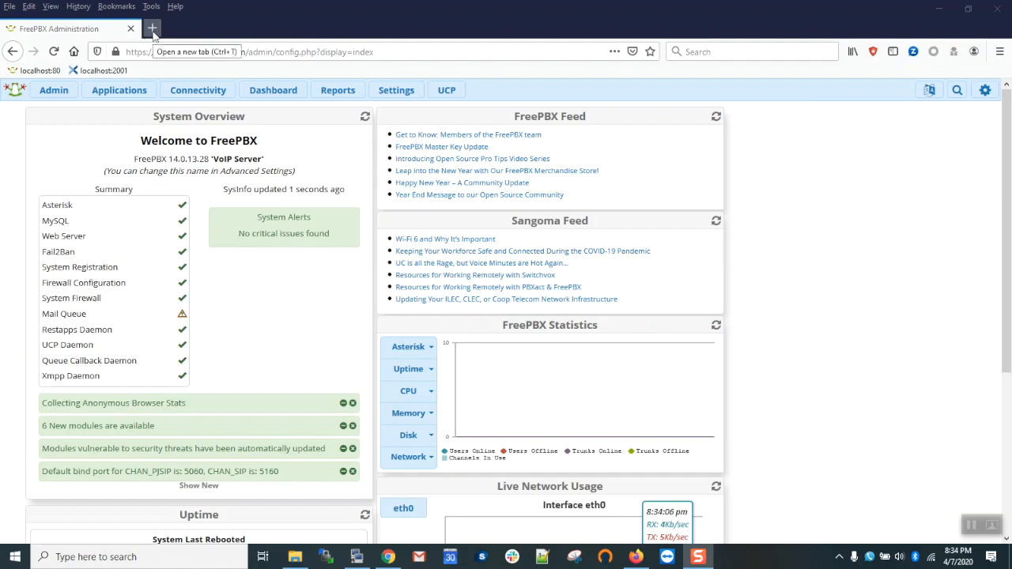
Browse to wiki.freepbx.org in a new tab and reach the Certificate Management User Guide.
left_click(151, 28)
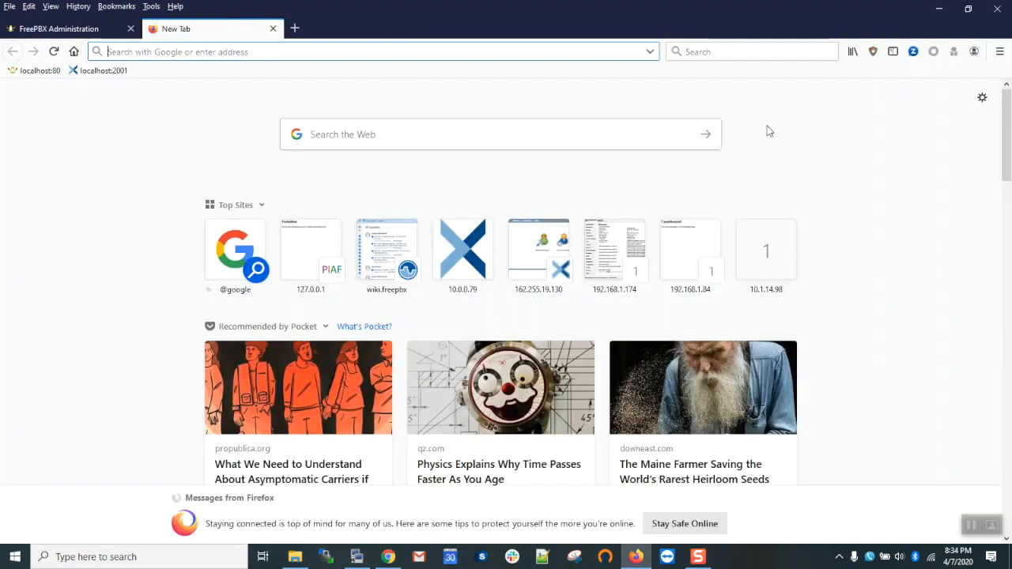
type("wiki")
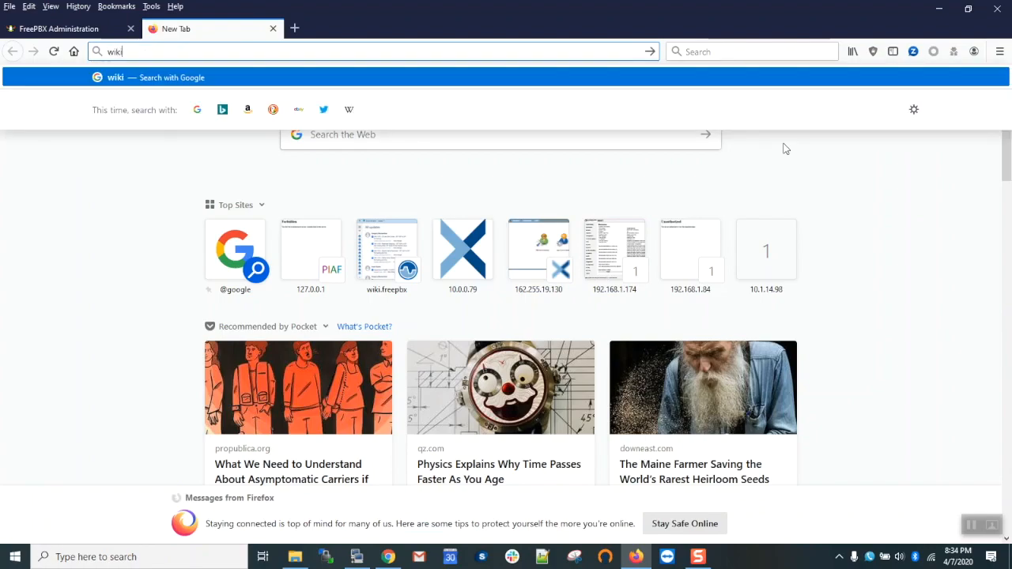
type(".fre")
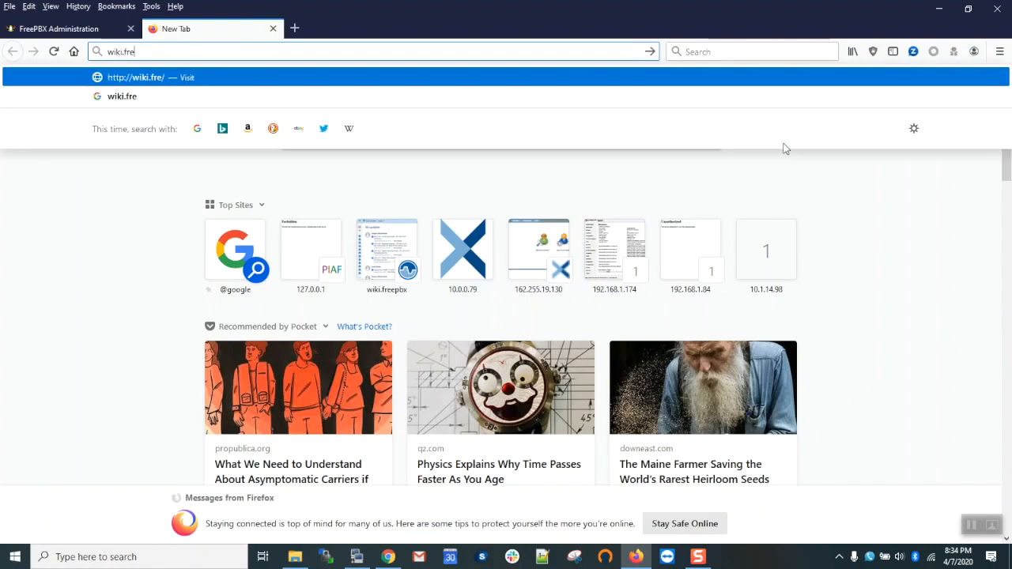
type("epbx.org/#all-updates")
type("certificate man")
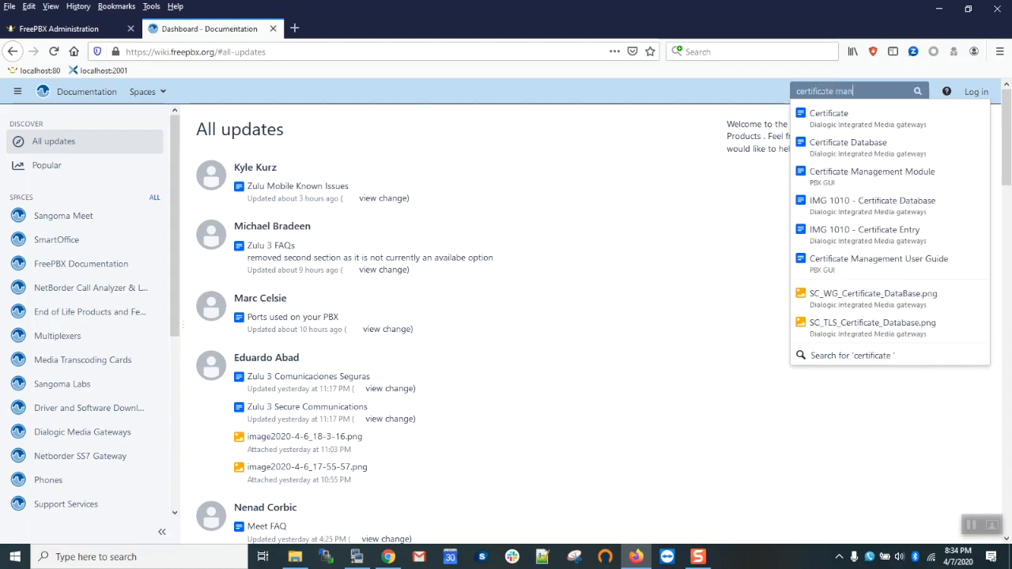
left_click(877, 258)
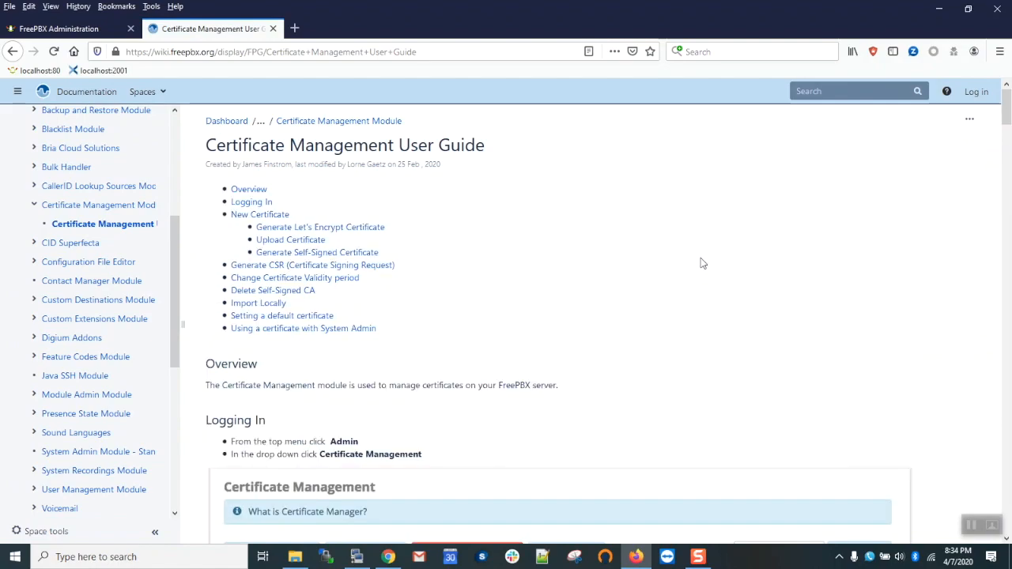
mouse_move(320, 226)
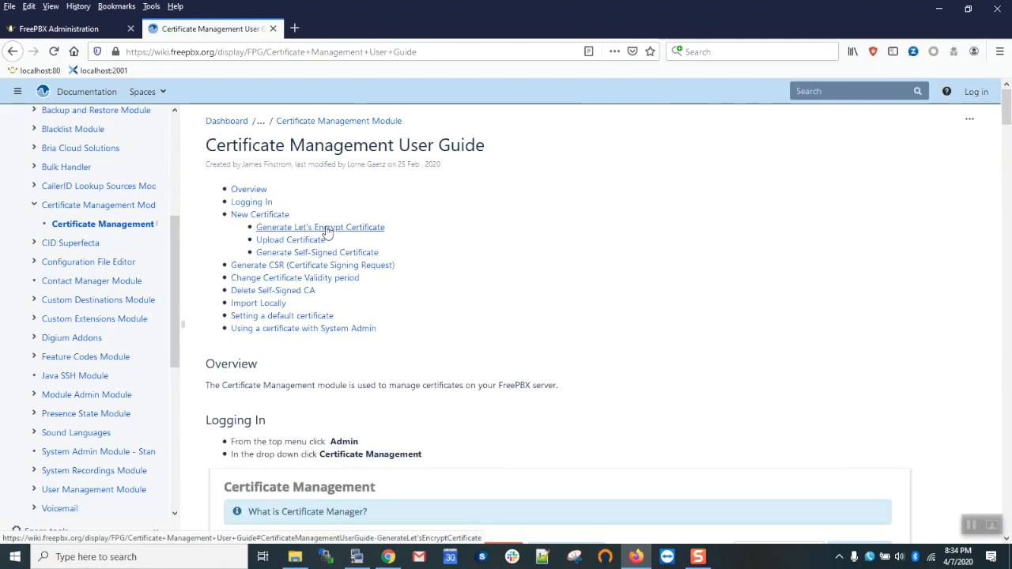
Jump to the Generate Let's Encrypt Certificate section and highlight the port 80 access warning.
left_click(321, 227)
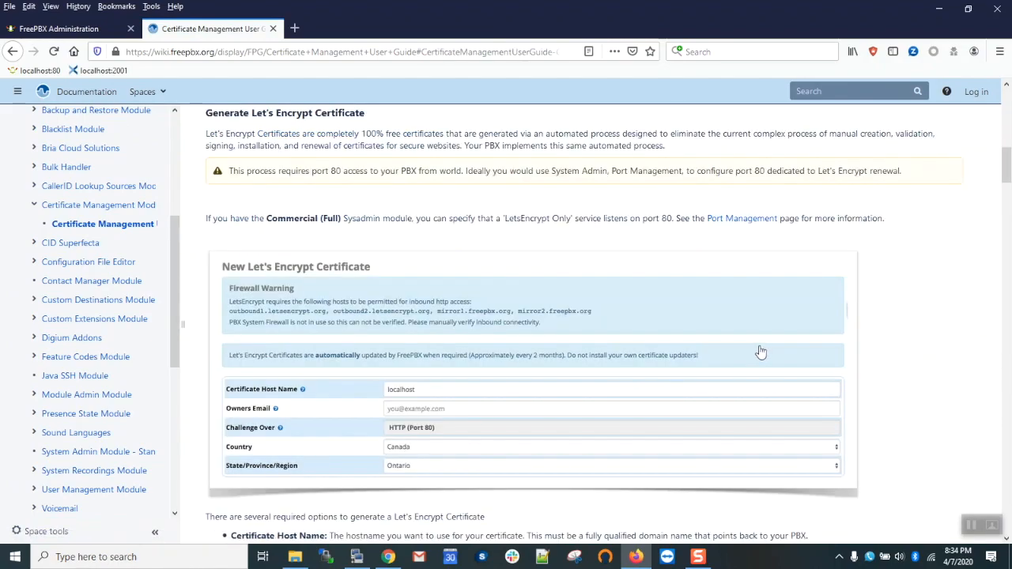
mouse_move(230, 184)
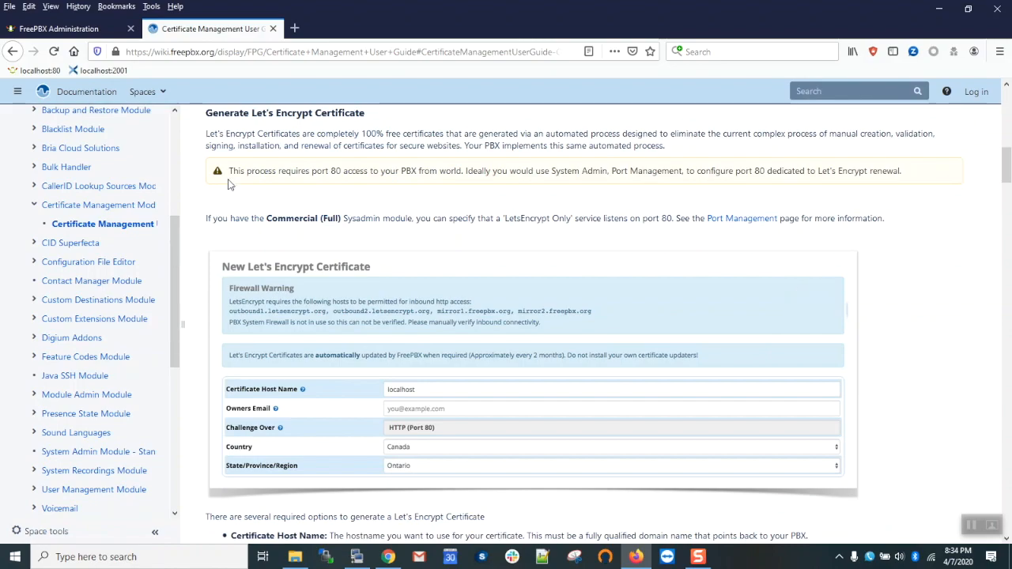
left_click_drag(229, 171, 694, 170)
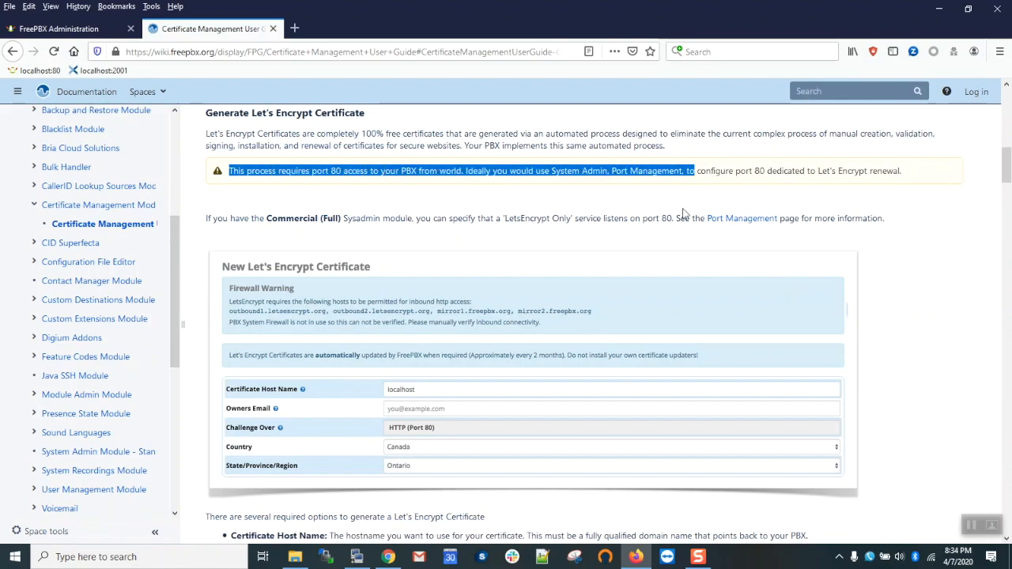
left_click(454, 204)
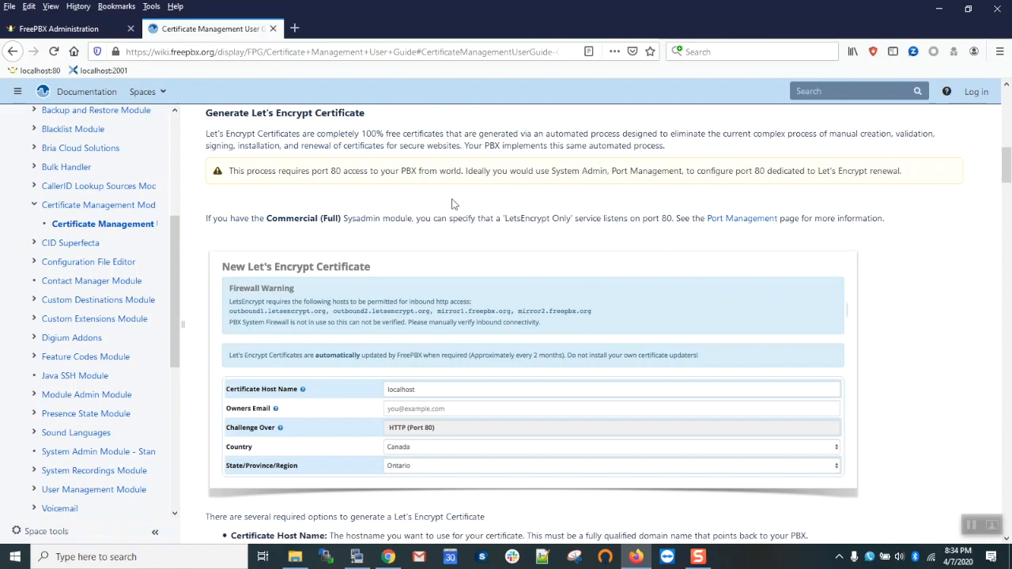
mouse_move(475, 203)
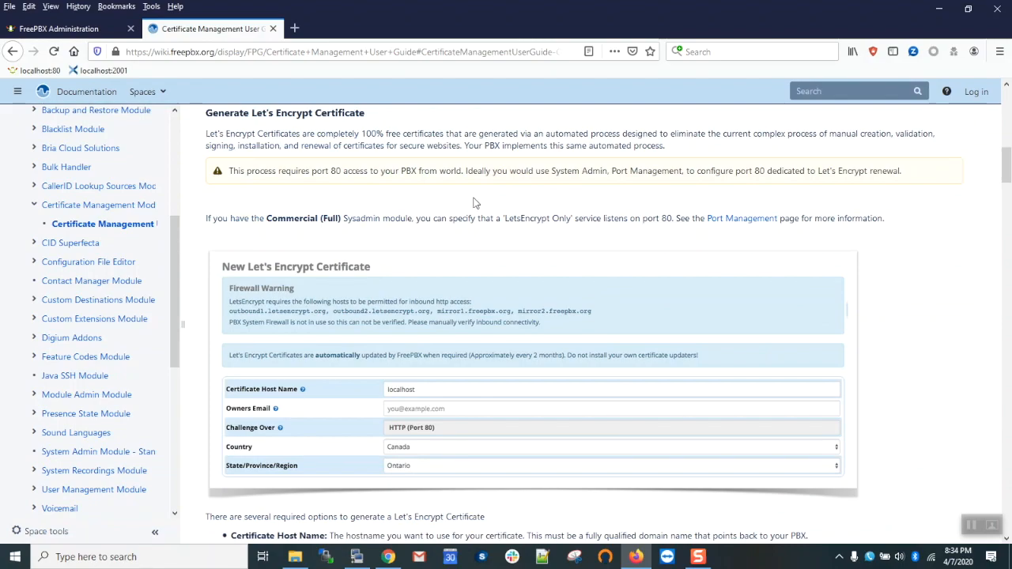